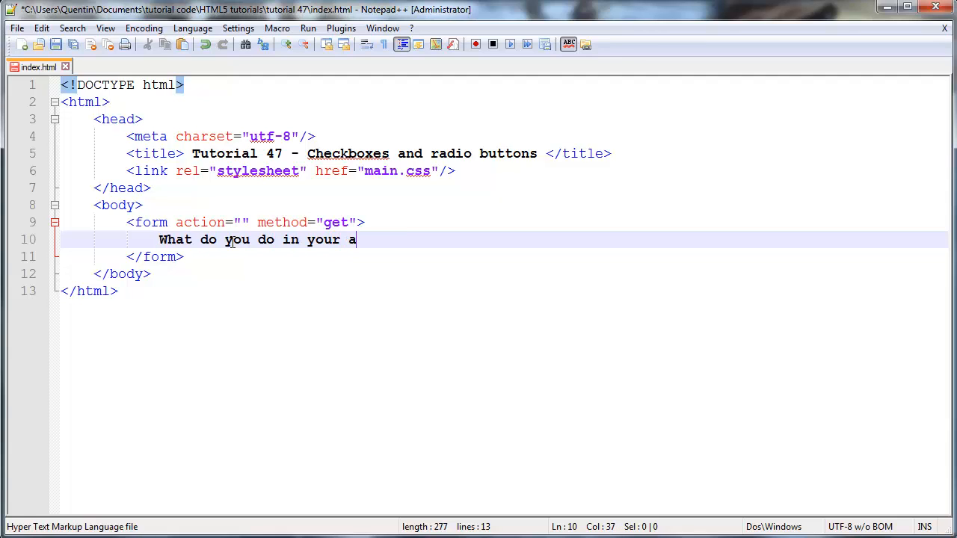
Step: Finish the question "What do you do in your spare time?" and add a <br> line break after it
text(spare time?)
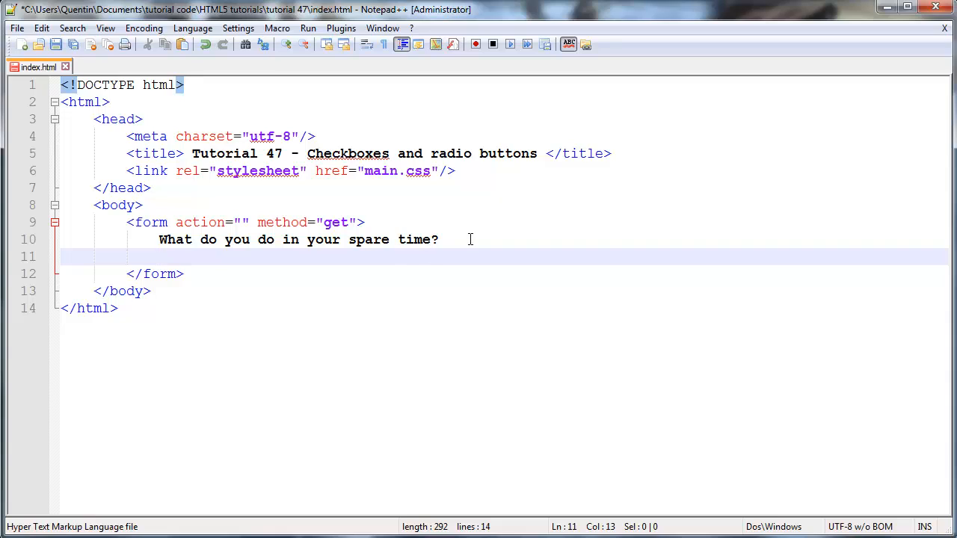
text(<br>)
text(Play sport<>)
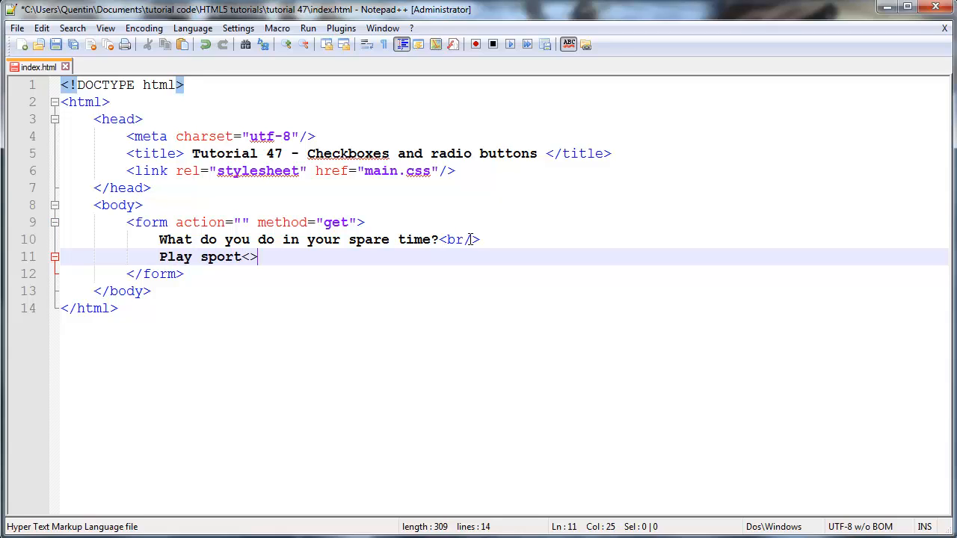
Step: Start the input tag after "Play sport" with type="checkbox"
key(Left)
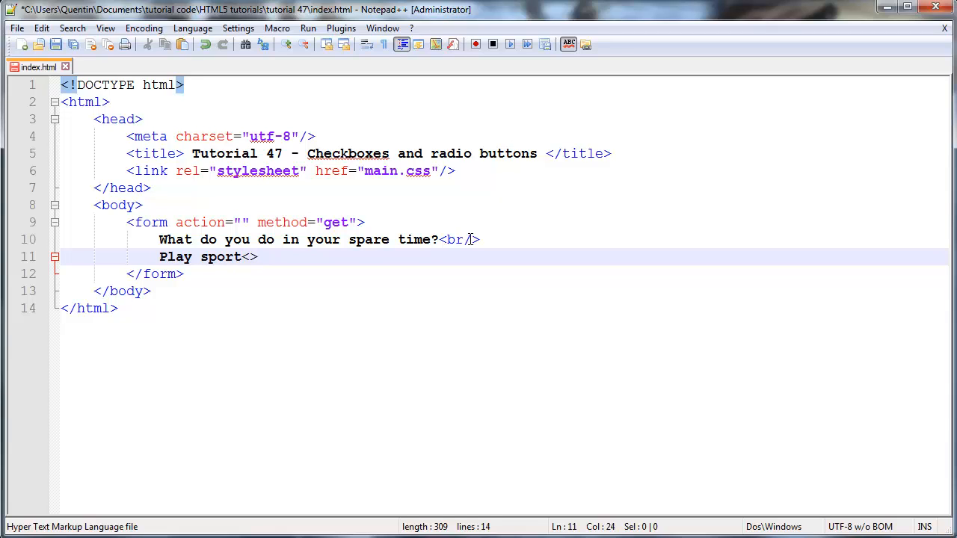
text(input t)
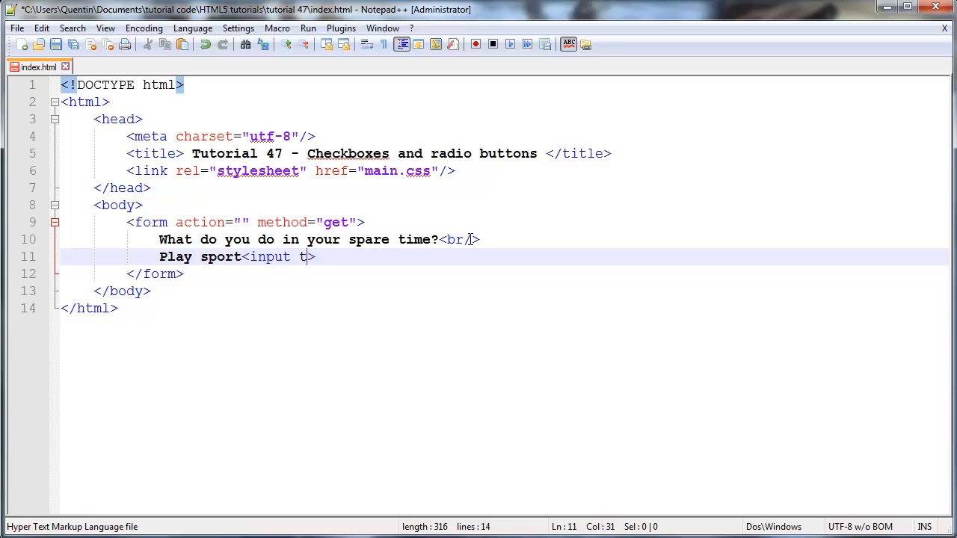
text(ype="")
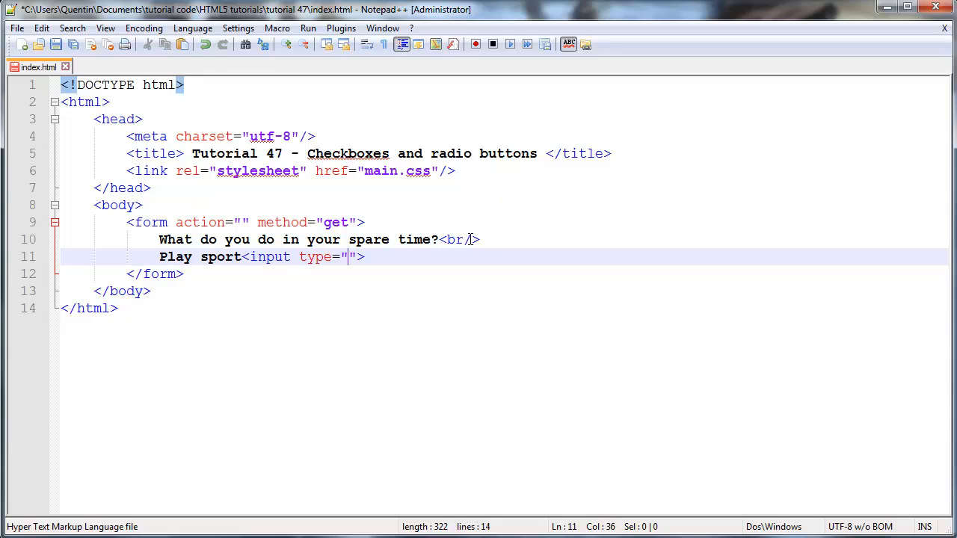
text(checkbox)
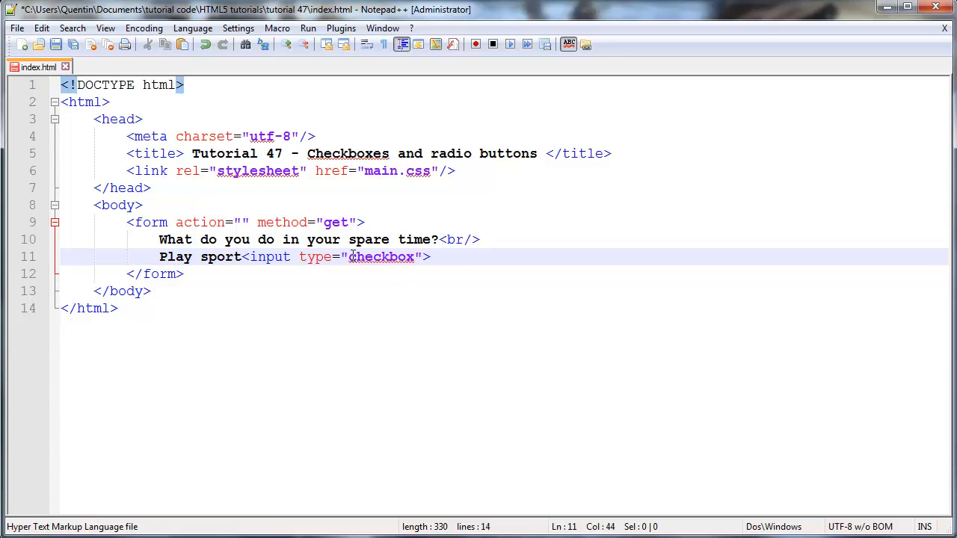
click(362, 257)
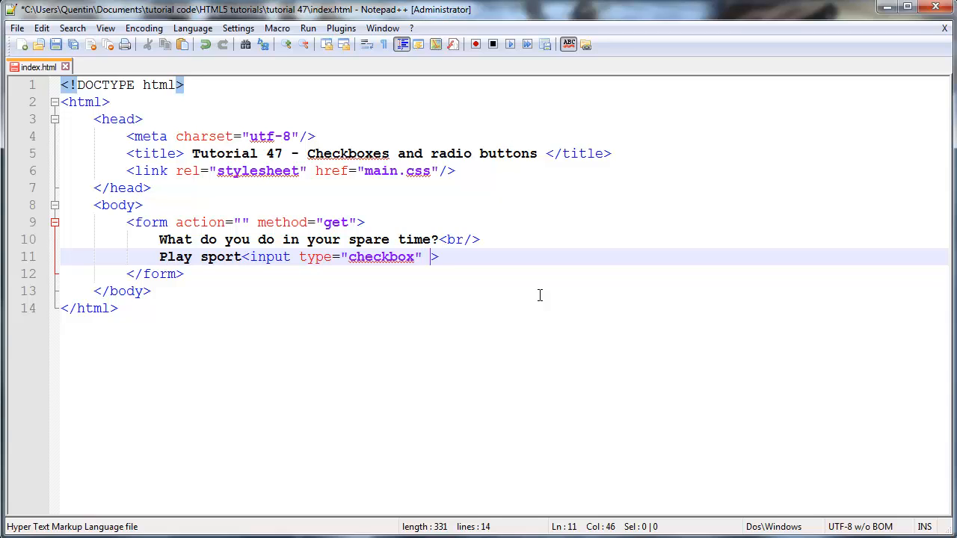
Step: Give the checkbox the attribute name="spare_time"
text(name)
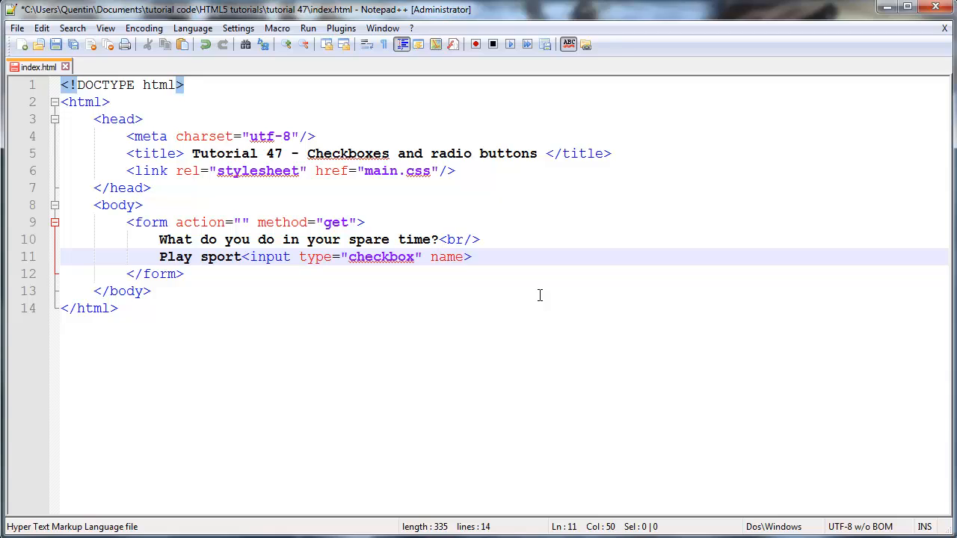
text("")
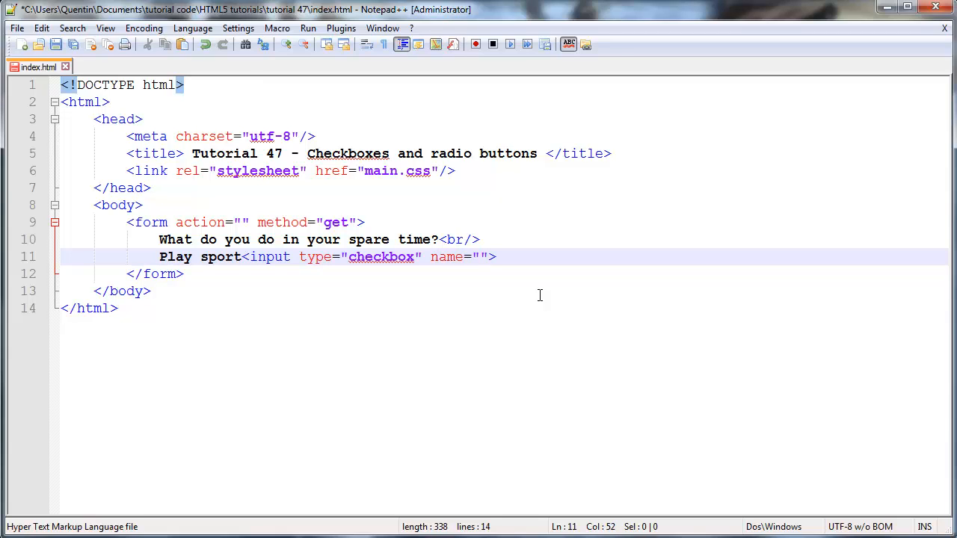
text(spa)
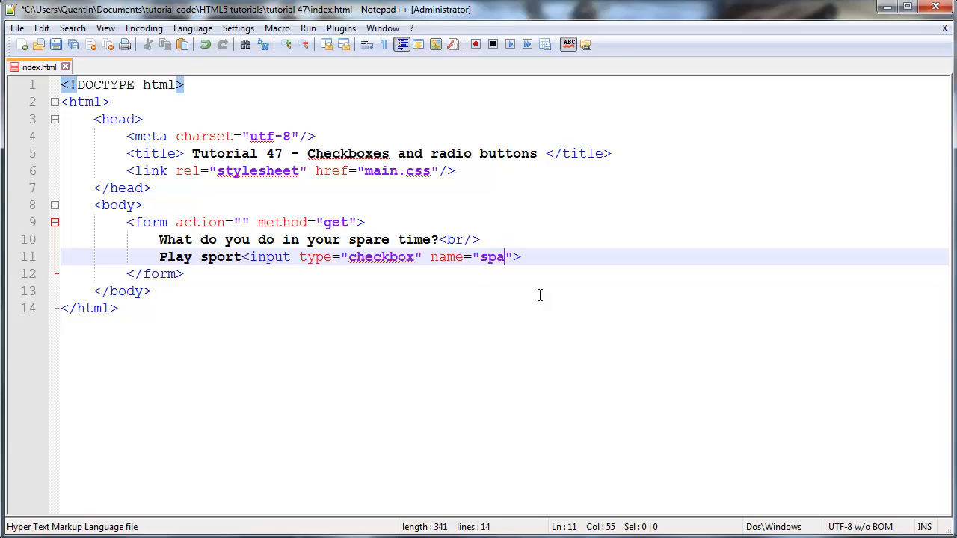
text(re_time)
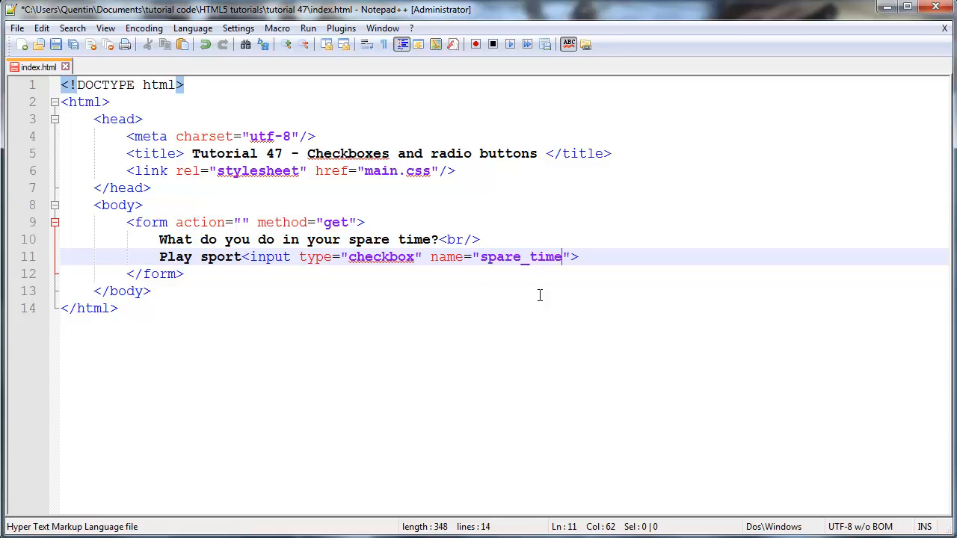
mouse_move(526, 276)
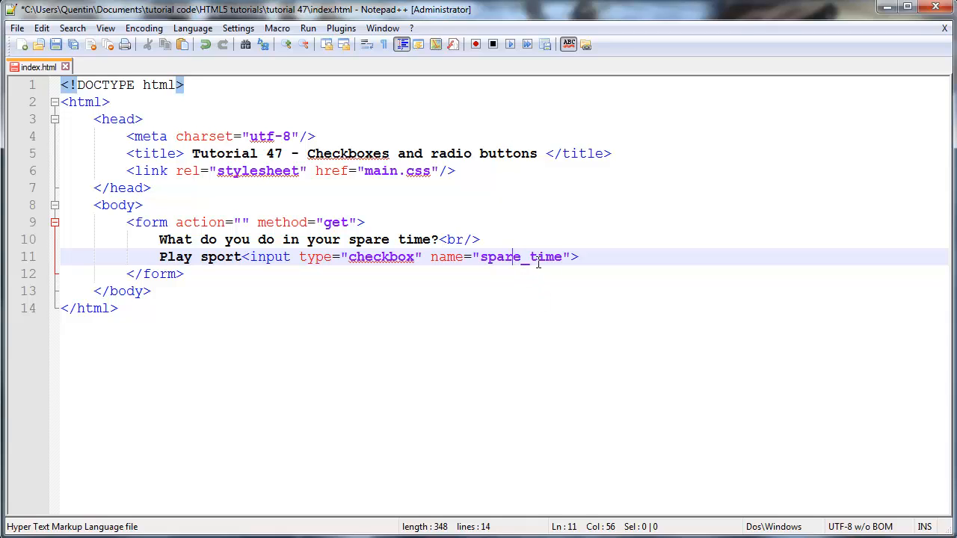
mouse_move(529, 296)
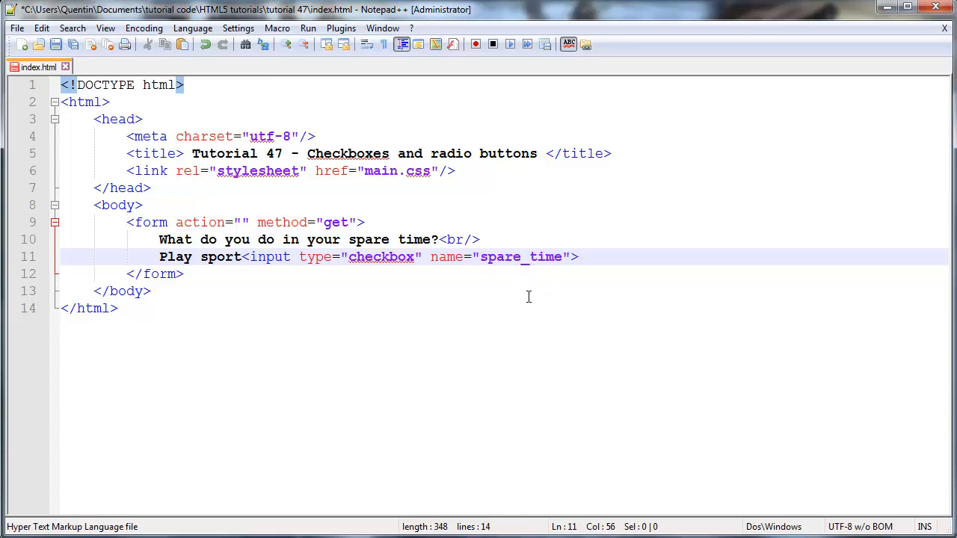
mouse_move(544, 296)
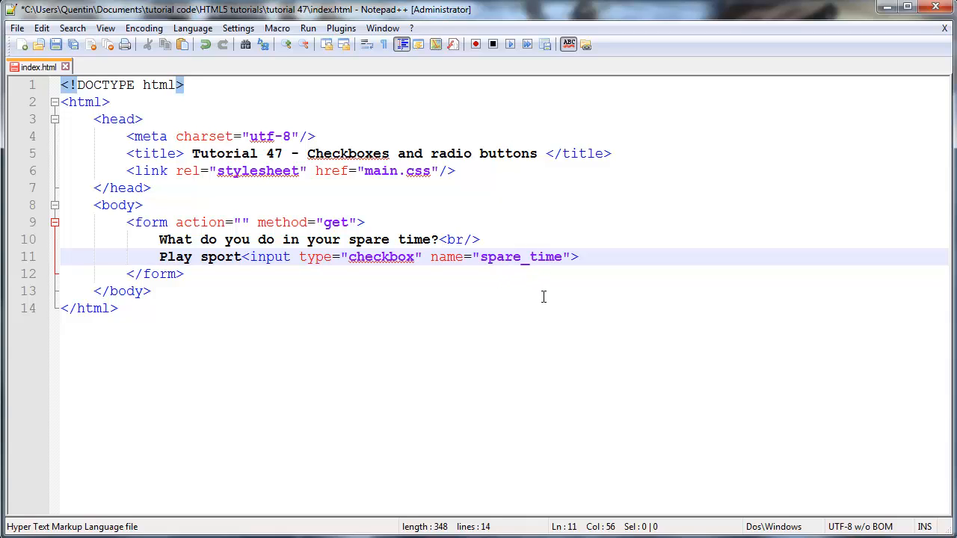
mouse_move(562, 314)
text([)
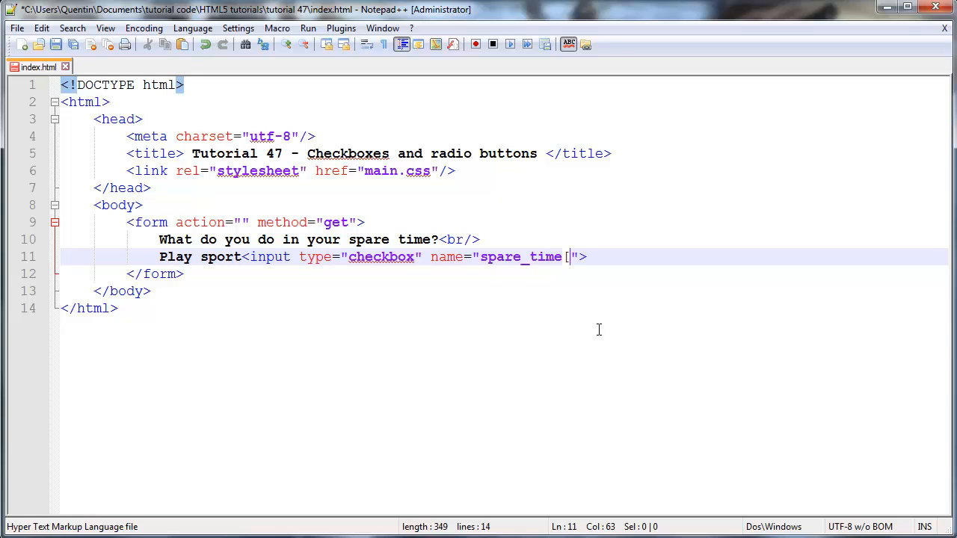
text(])
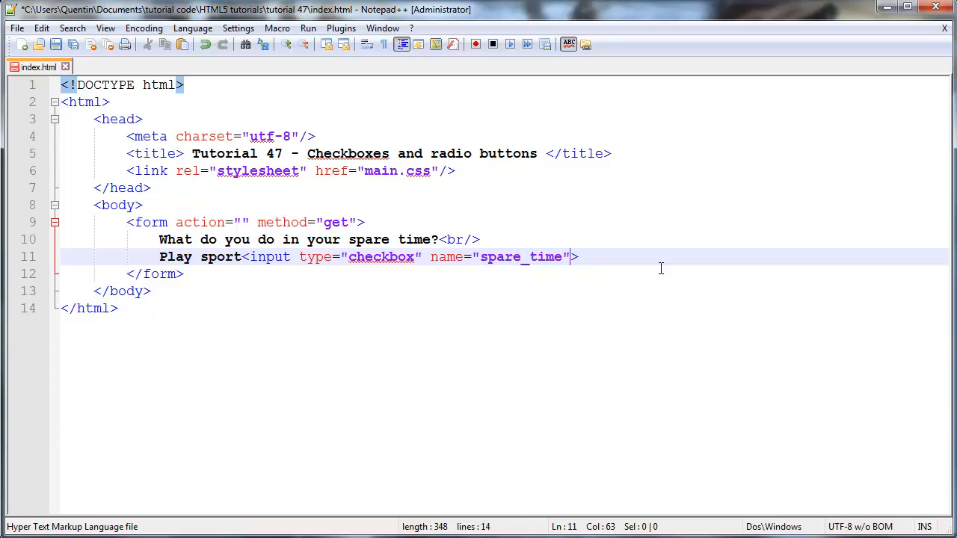
mouse_move(698, 275)
text( val)
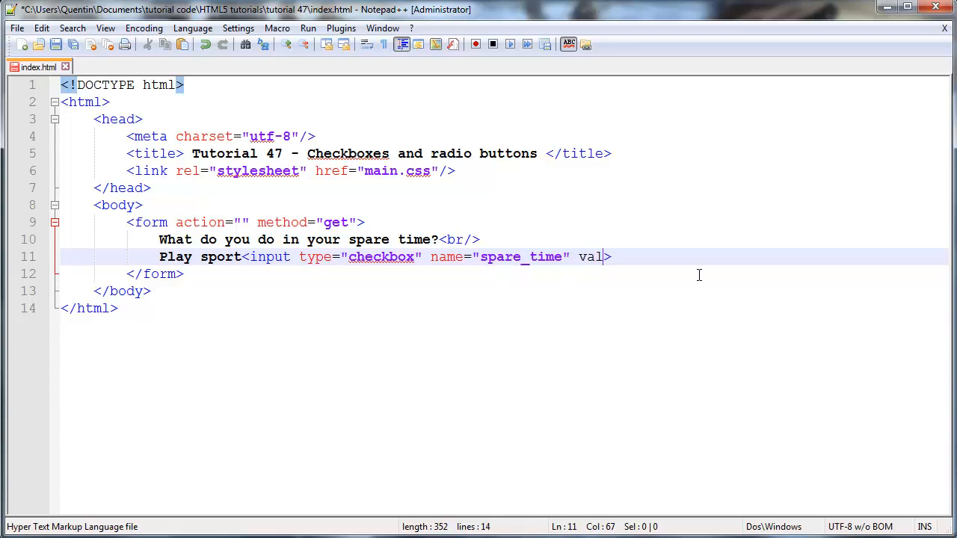
Step: Add value="sport" to the Play sport checkbox and self-close the tag with /
text(ue="")
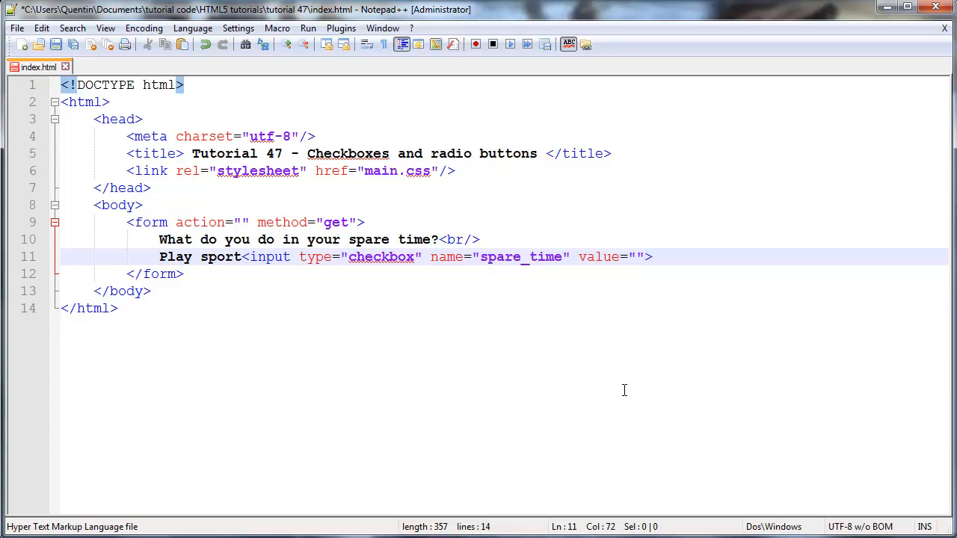
mouse_move(612, 335)
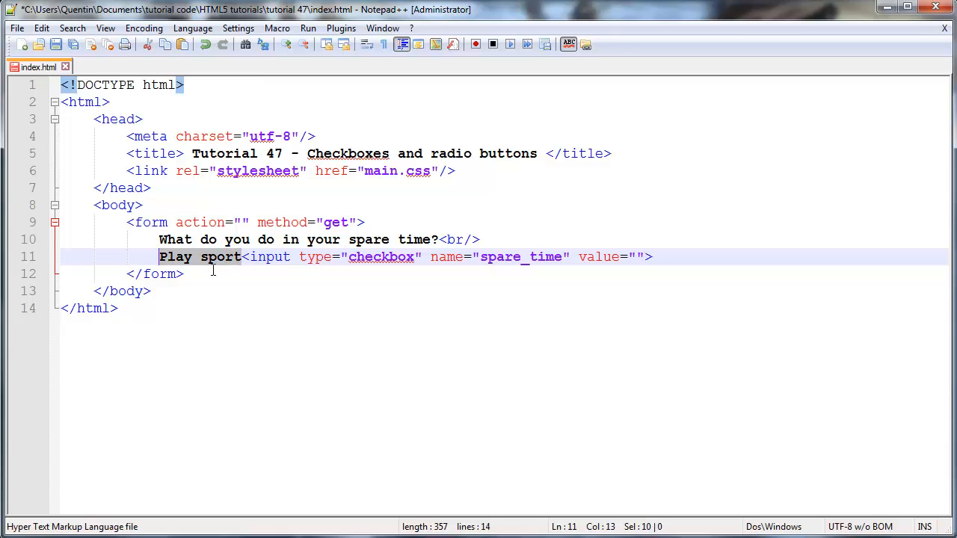
mouse_move(362, 338)
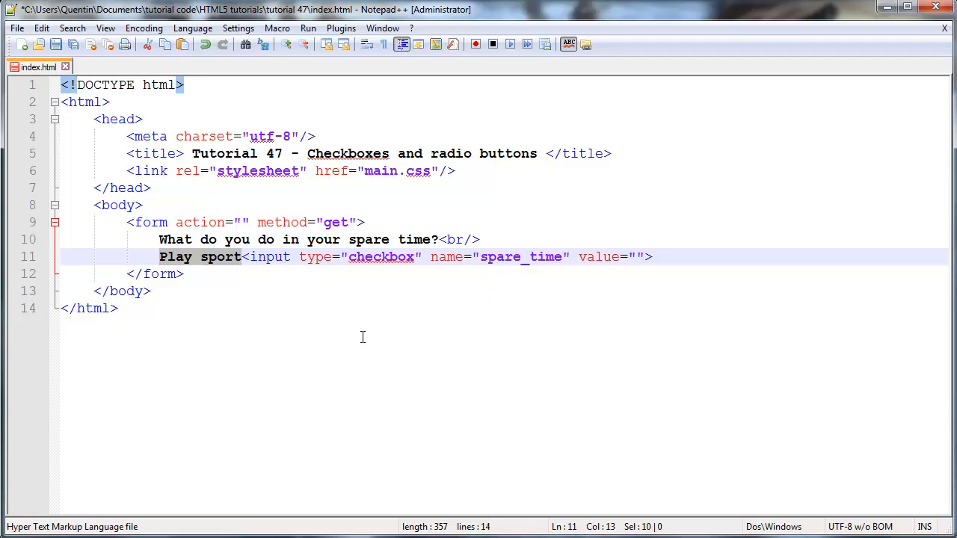
click(634, 257)
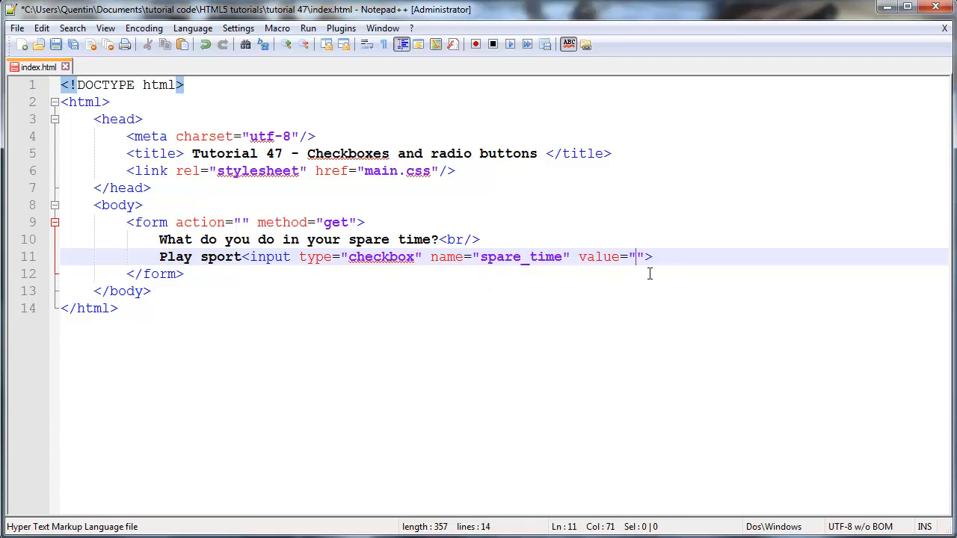
mouse_move(649, 299)
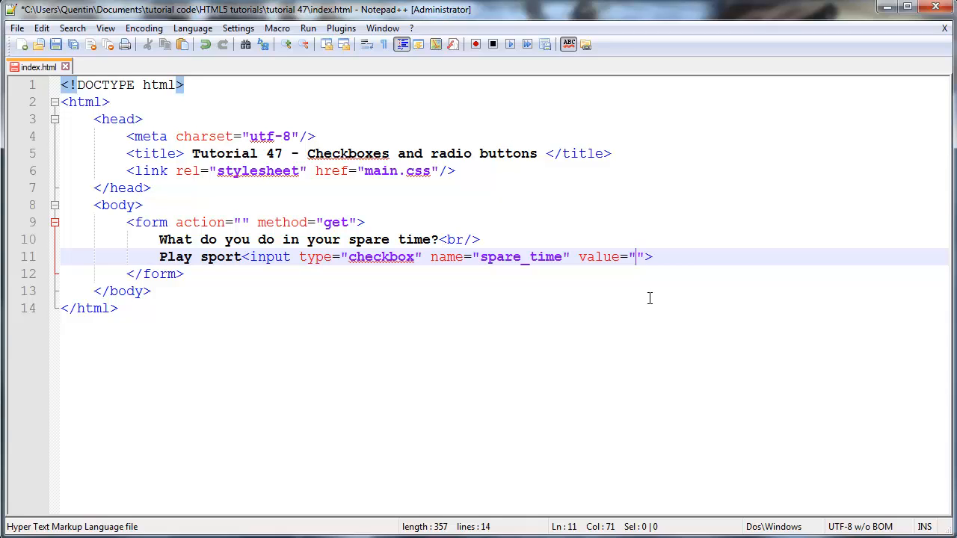
mouse_move(605, 274)
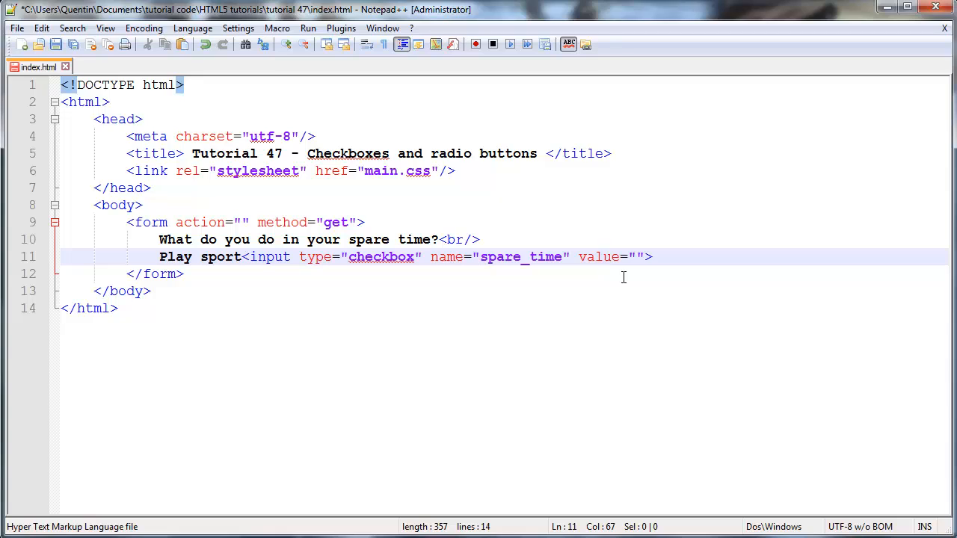
mouse_move(440, 350)
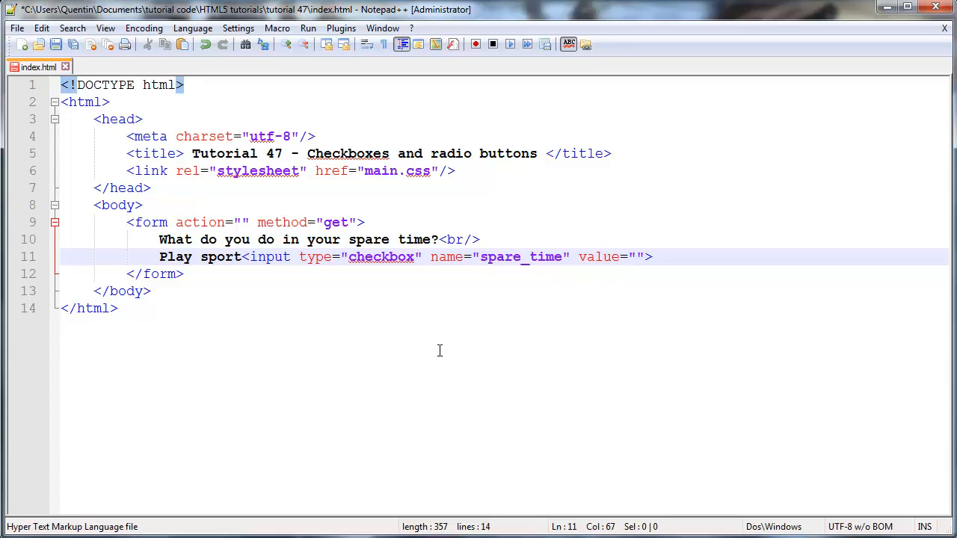
mouse_move(655, 302)
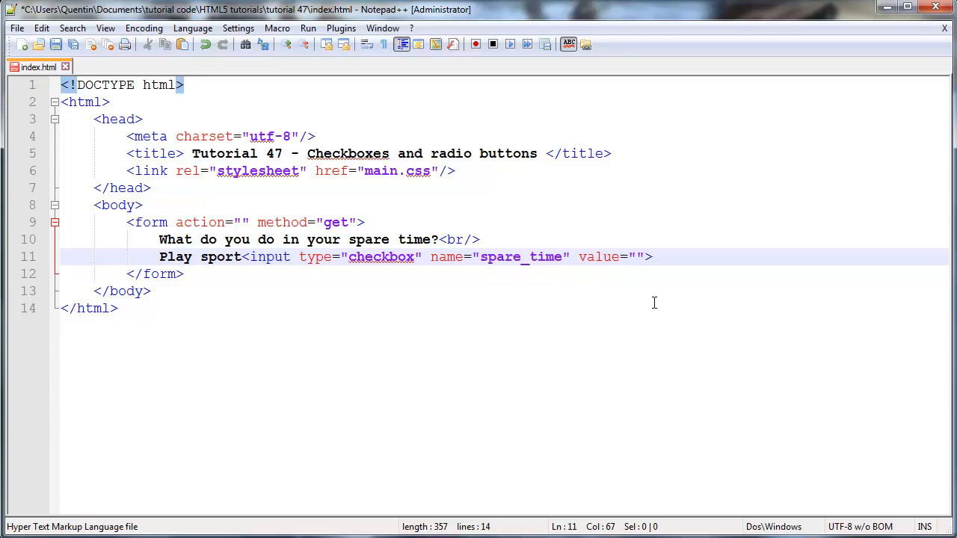
click(635, 257)
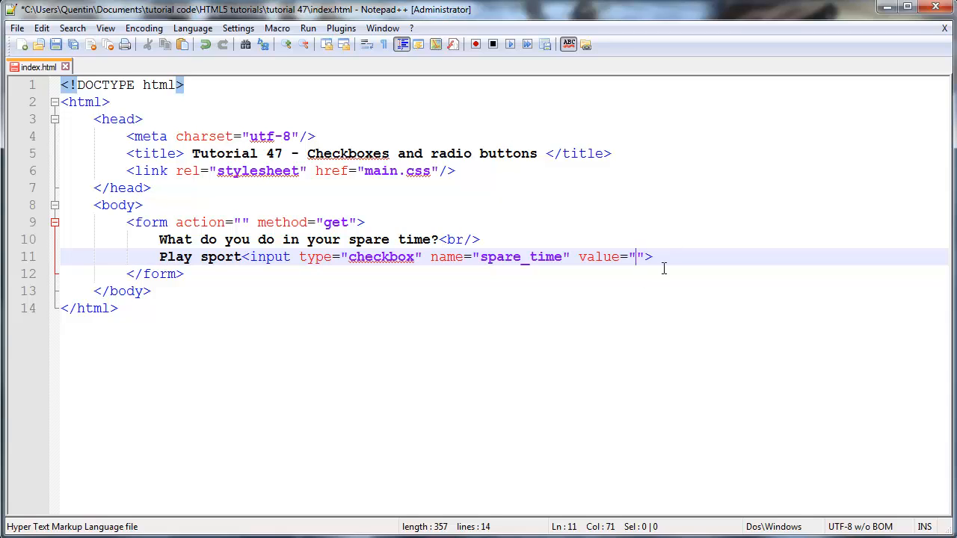
text(sport)
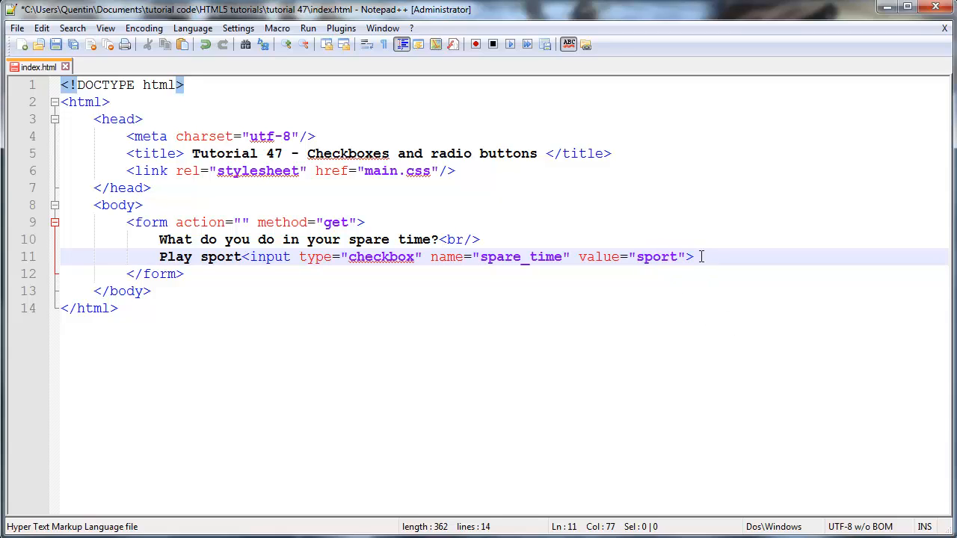
text(/)
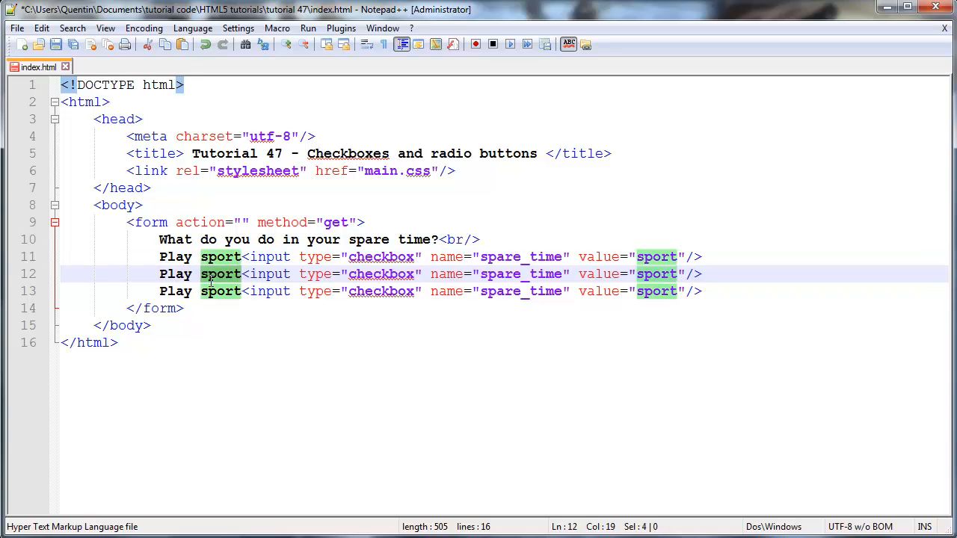
Step: Relabel the duplicated lines Play computer games and Shopping, with values games and shopping
text(comp)
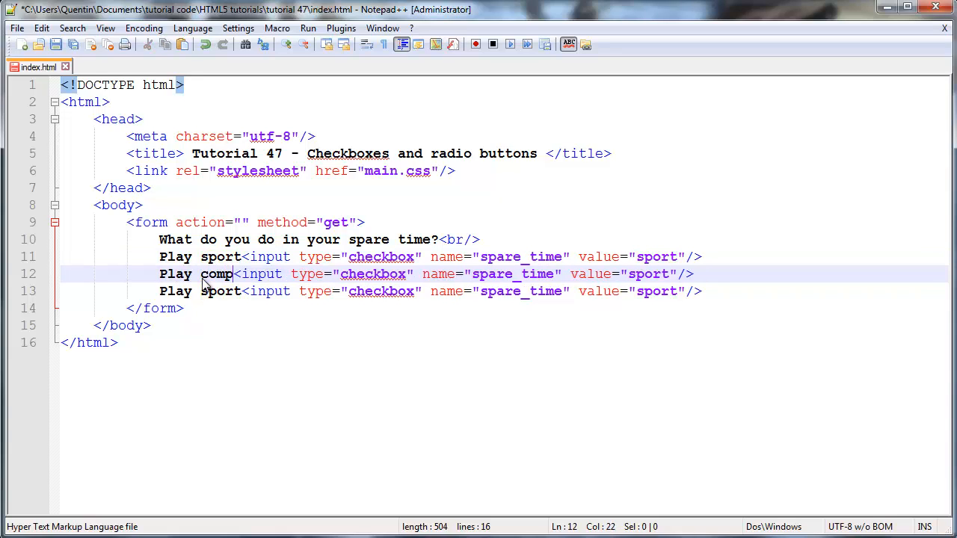
text(uter gam)
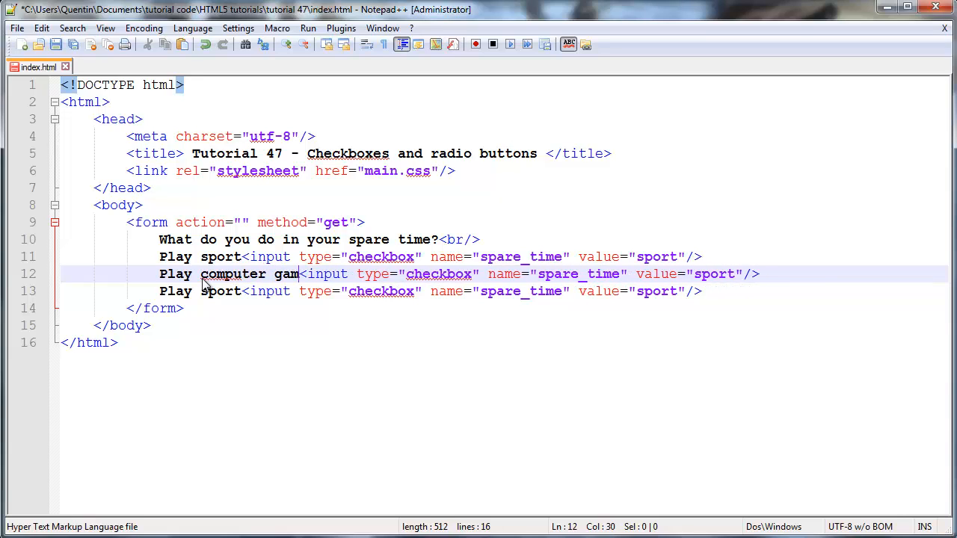
text(es)
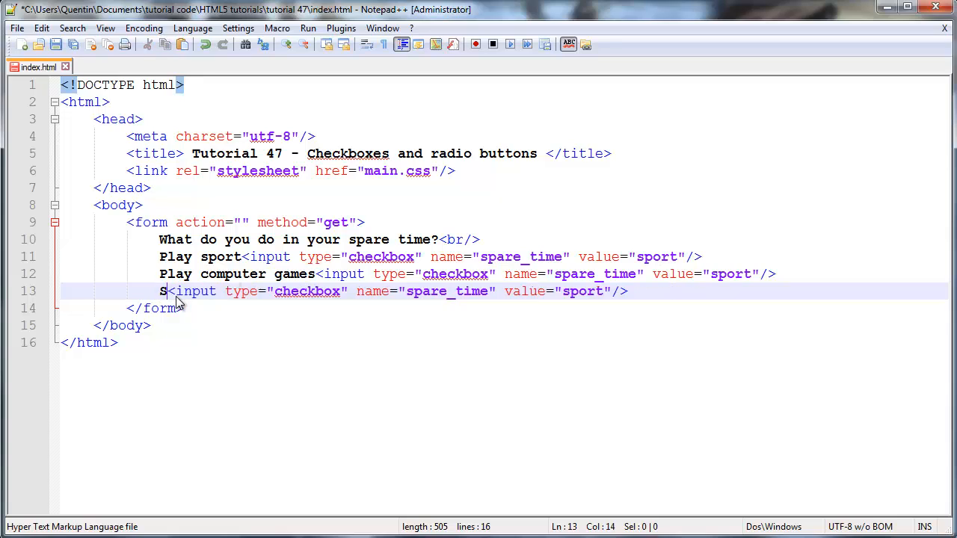
text(hopping)
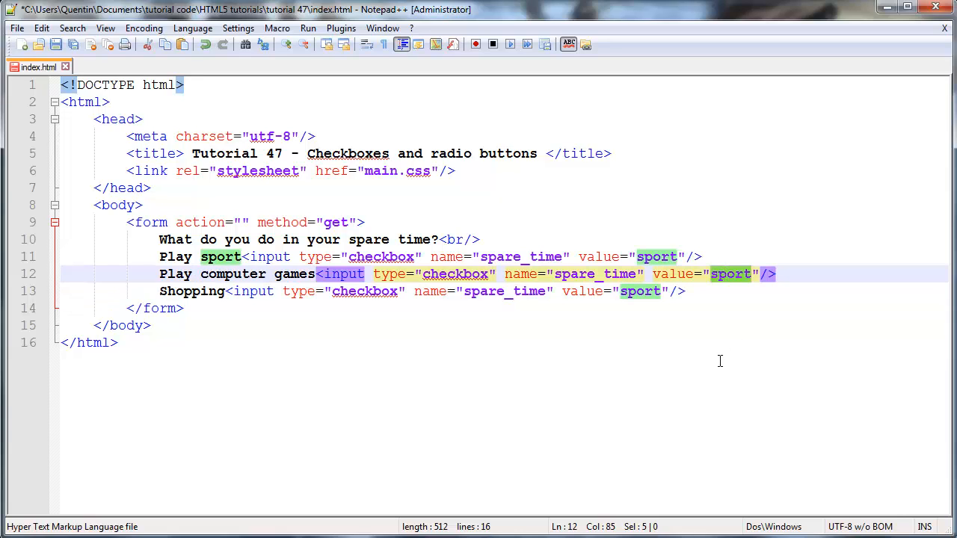
text(game)
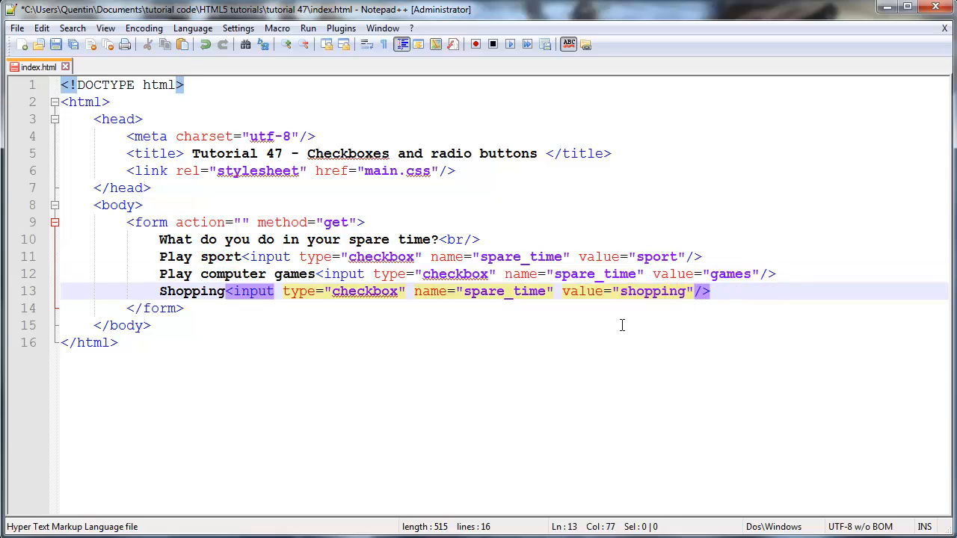
mouse_move(568, 321)
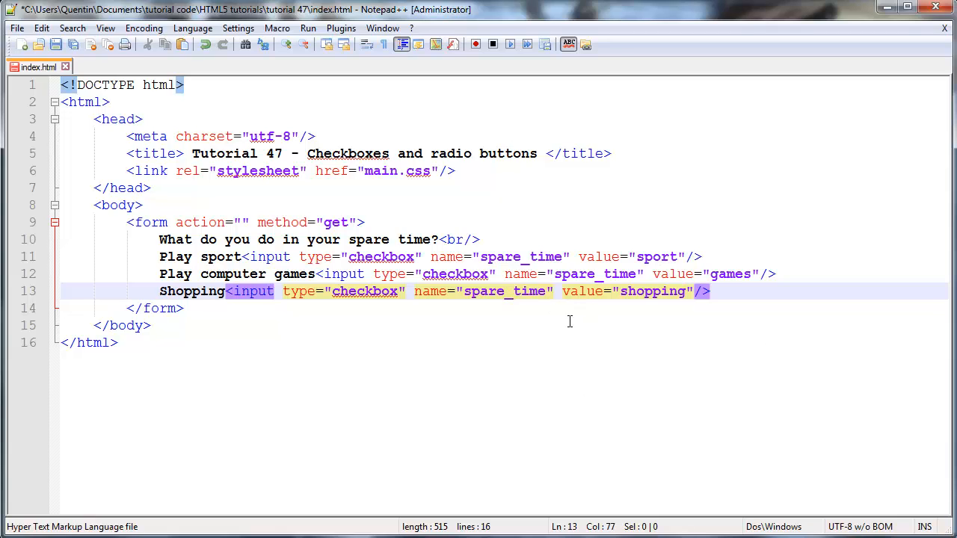
mouse_move(505, 392)
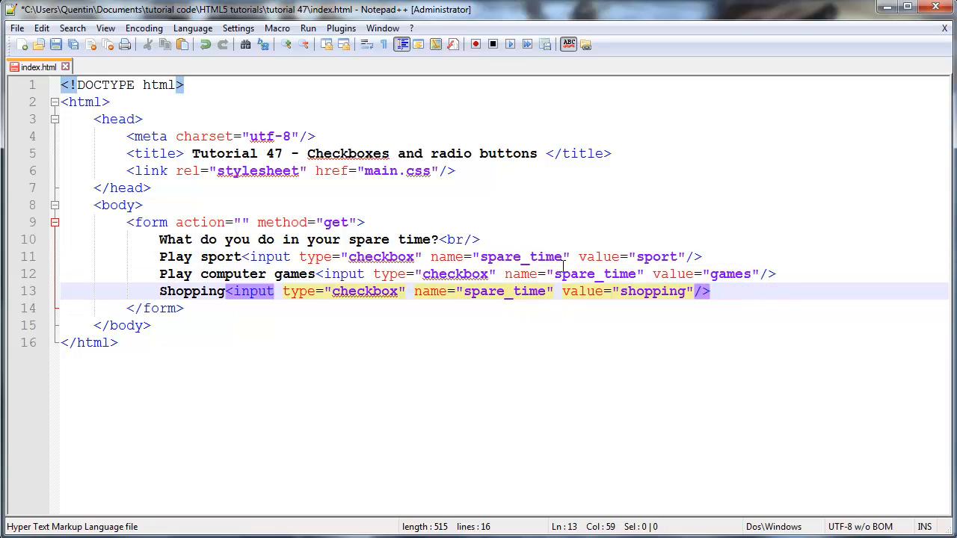
Step: Rename the checkboxes to spare_time[] so they submit as a group
text([])
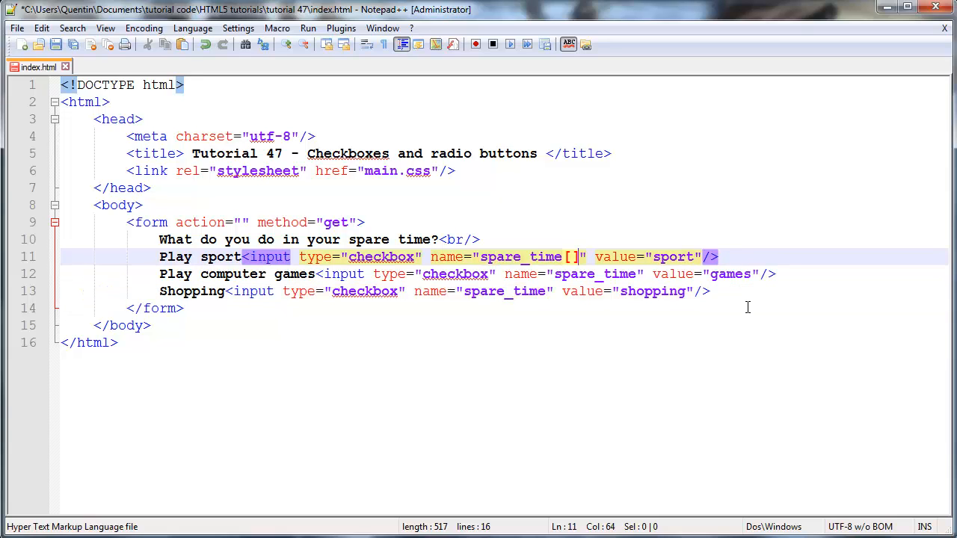
mouse_move(631, 274)
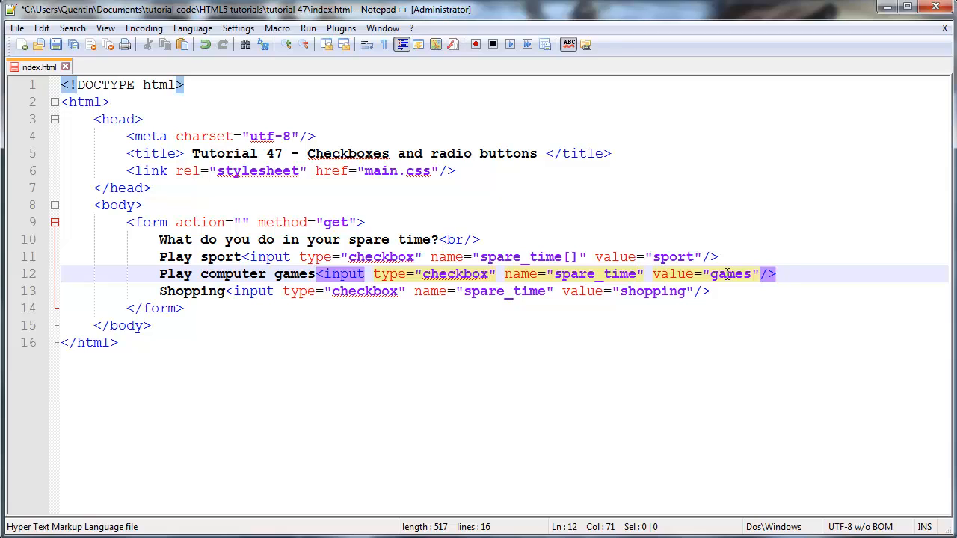
text([])
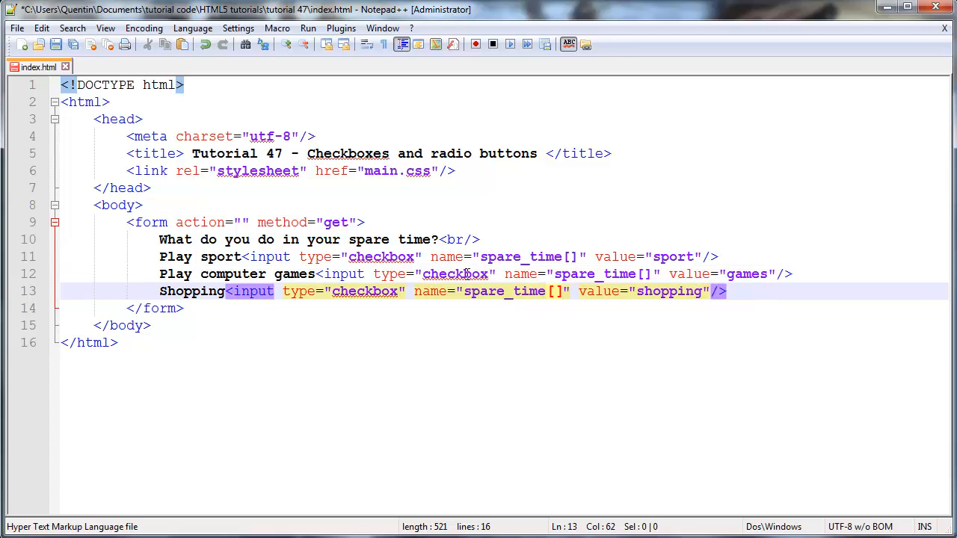
click(531, 257)
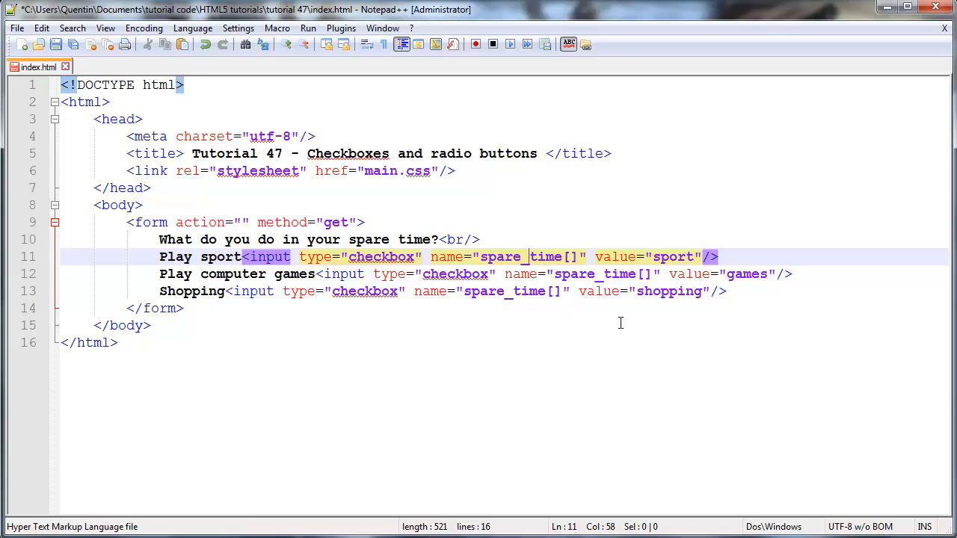
mouse_move(535, 257)
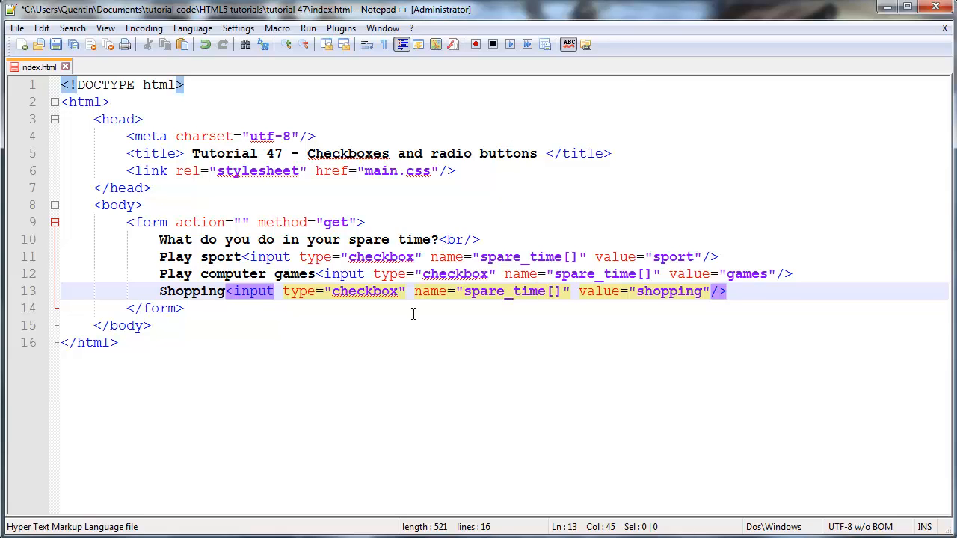
mouse_move(658, 314)
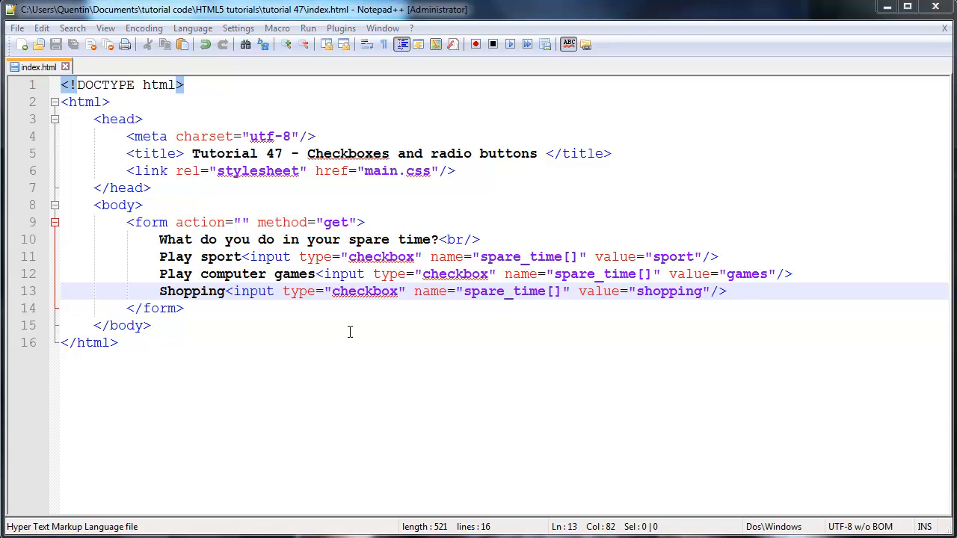
Step: Launch the page in Firefox from the Run menu
click(308, 28)
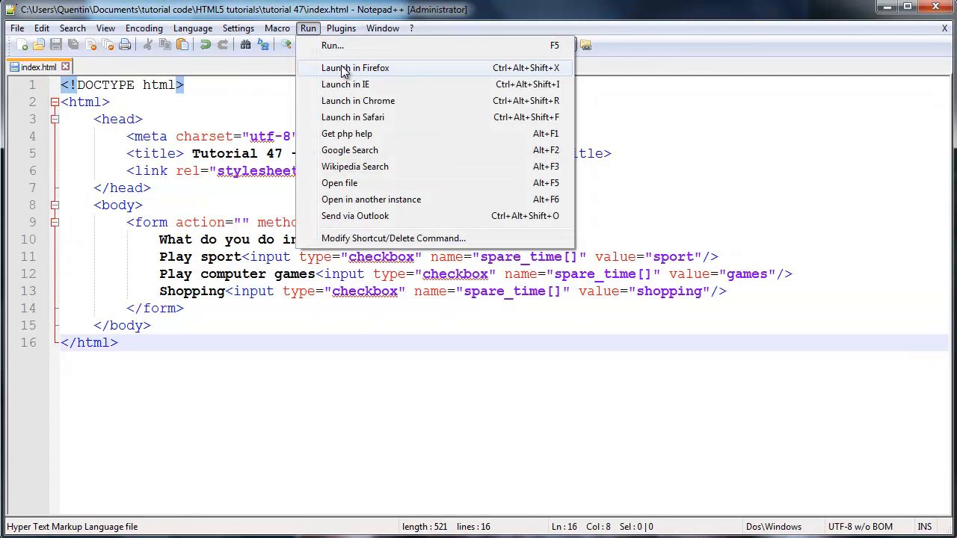
click(354, 68)
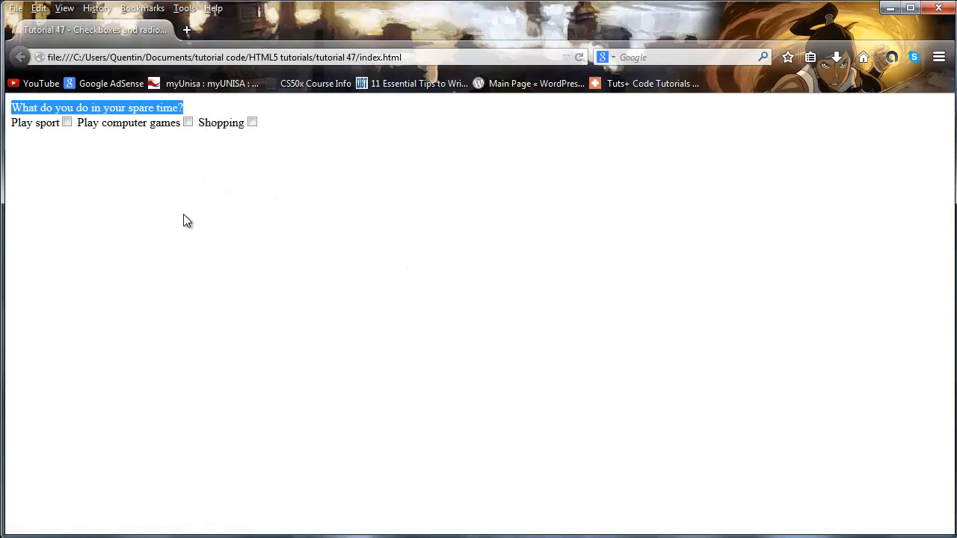
click(134, 191)
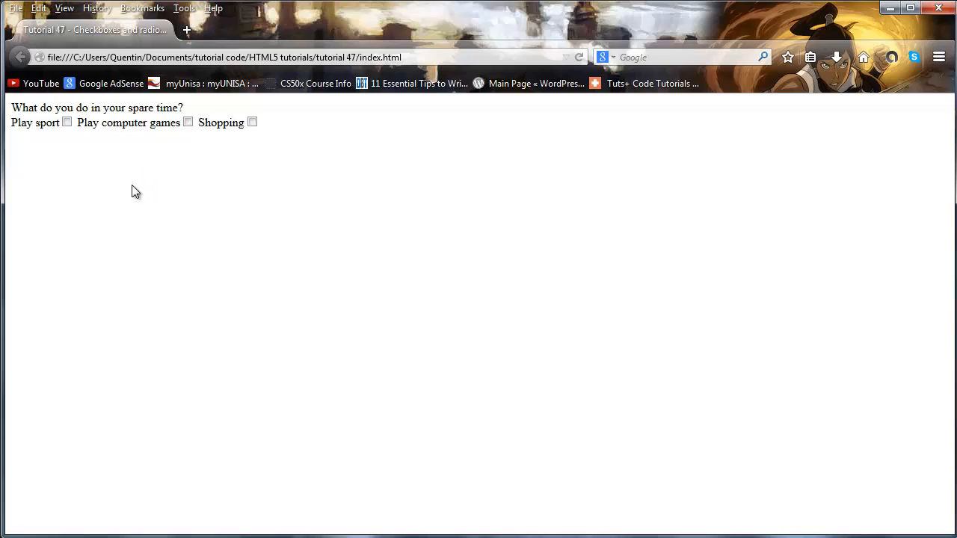
Step: Tick and untick the Play sport, Play computer games and Shopping checkboxes to test them
click(66, 123)
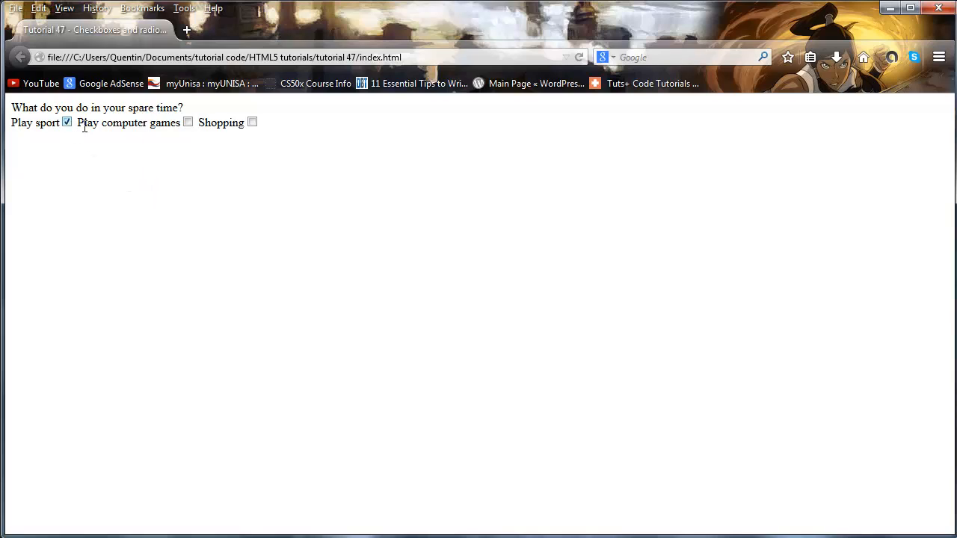
click(189, 122)
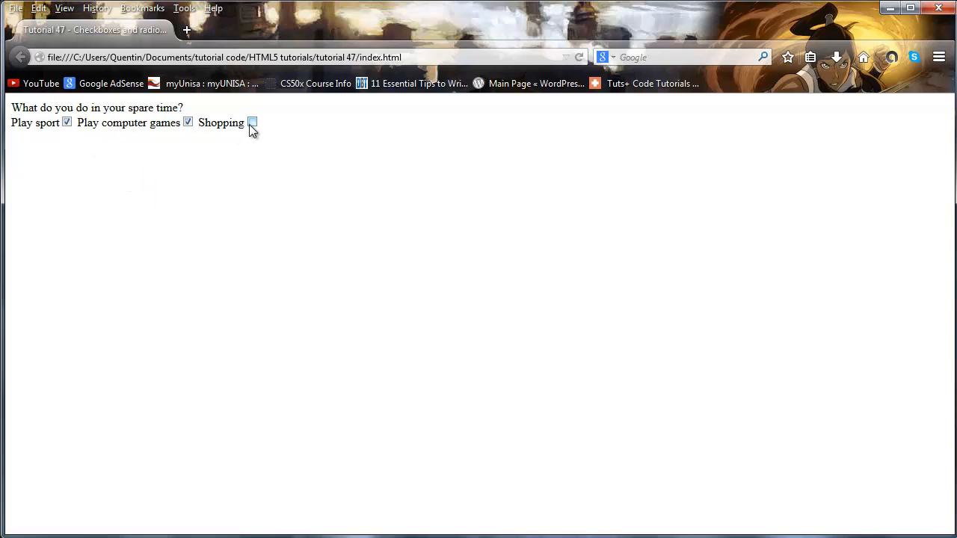
click(252, 122)
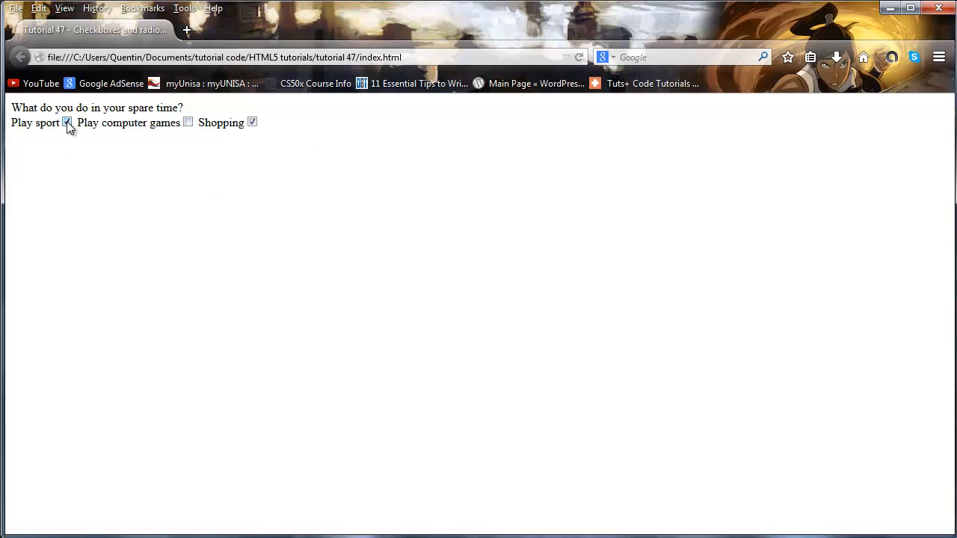
click(66, 123)
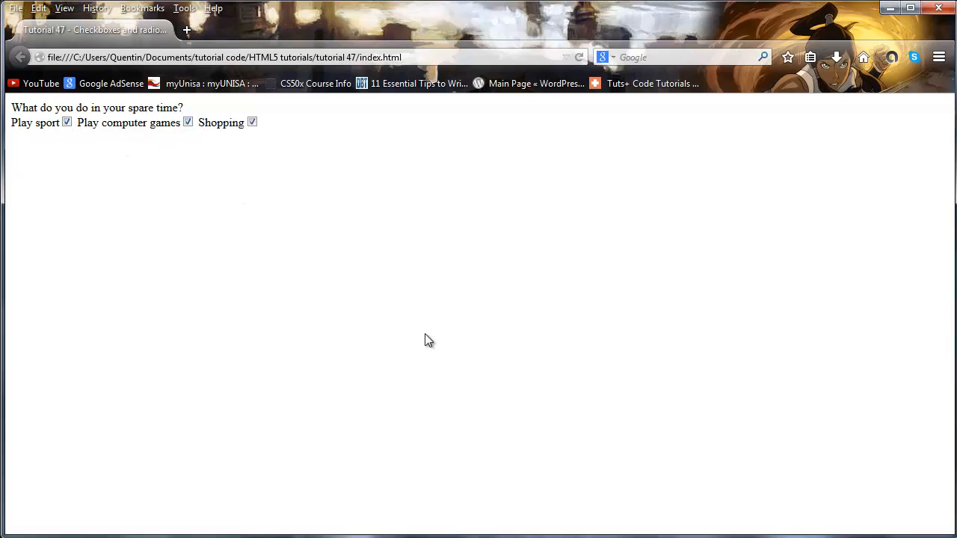
mouse_move(326, 496)
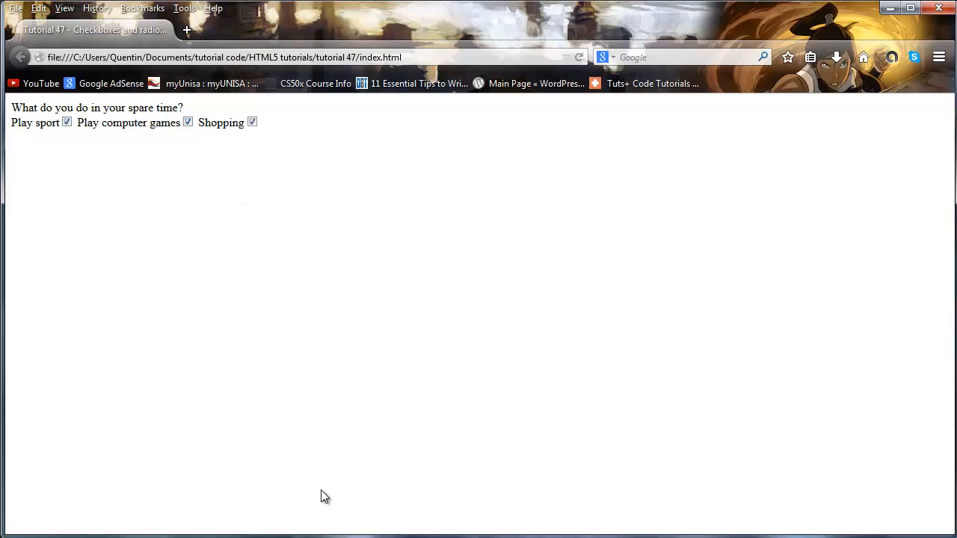
click(251, 122)
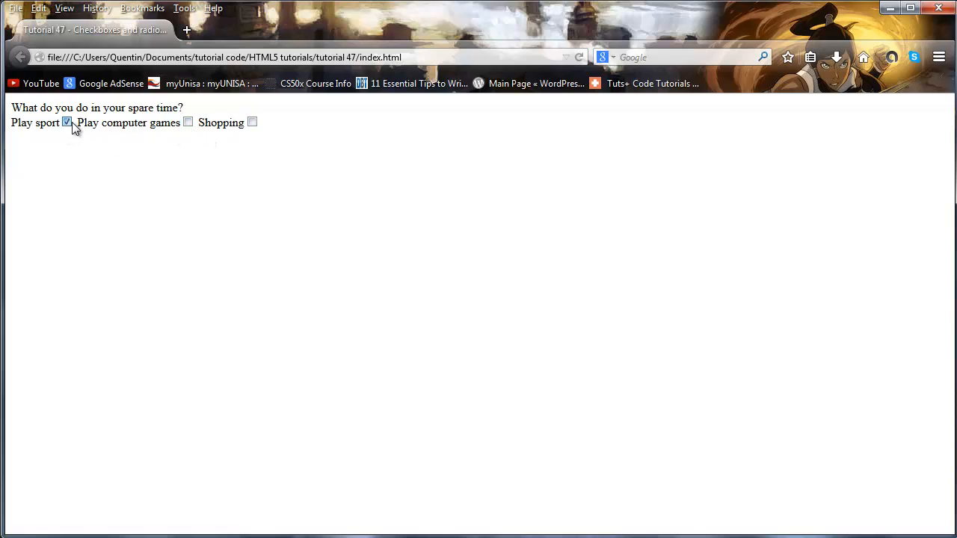
click(66, 123)
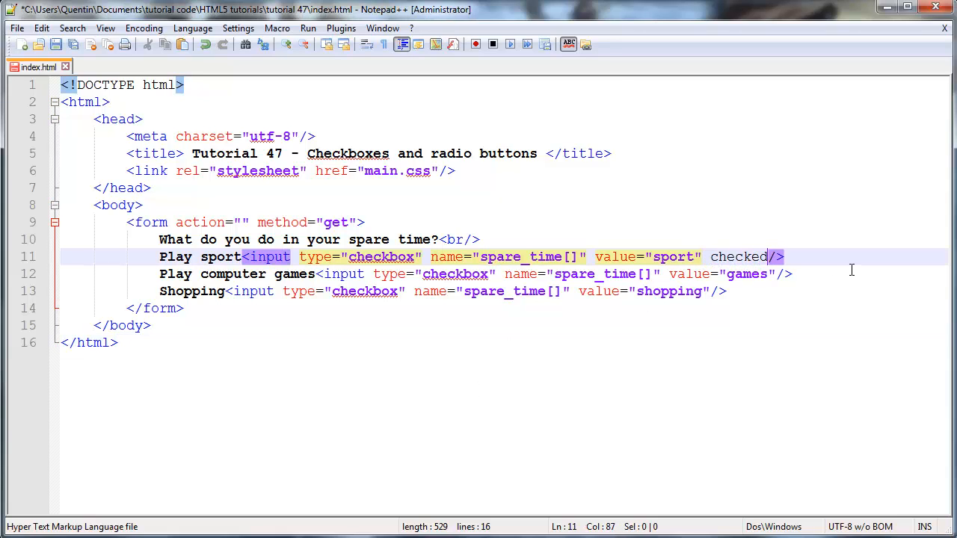
mouse_move(811, 326)
text(=")
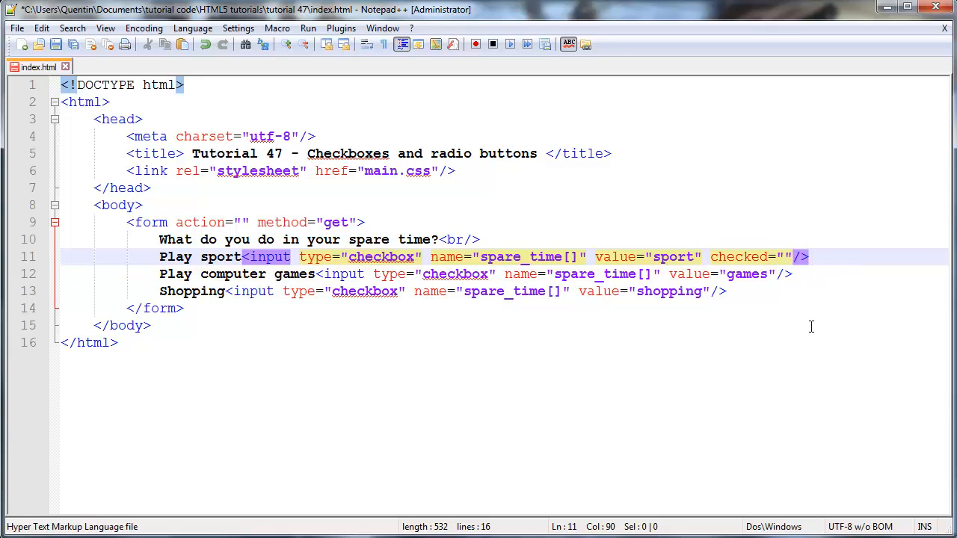
Step: Give the Play sport checkbox checked="checked" so it starts ticked
text(chec)
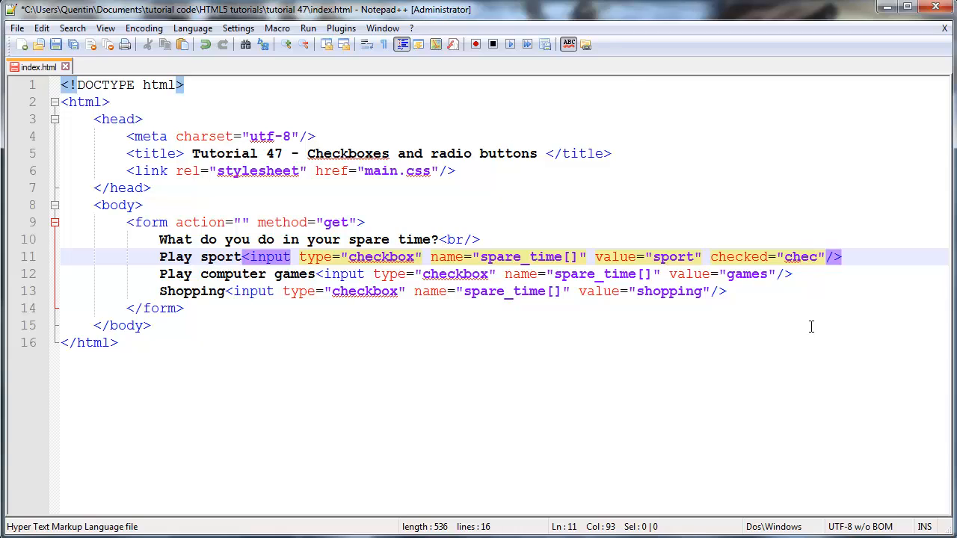
text(ked)
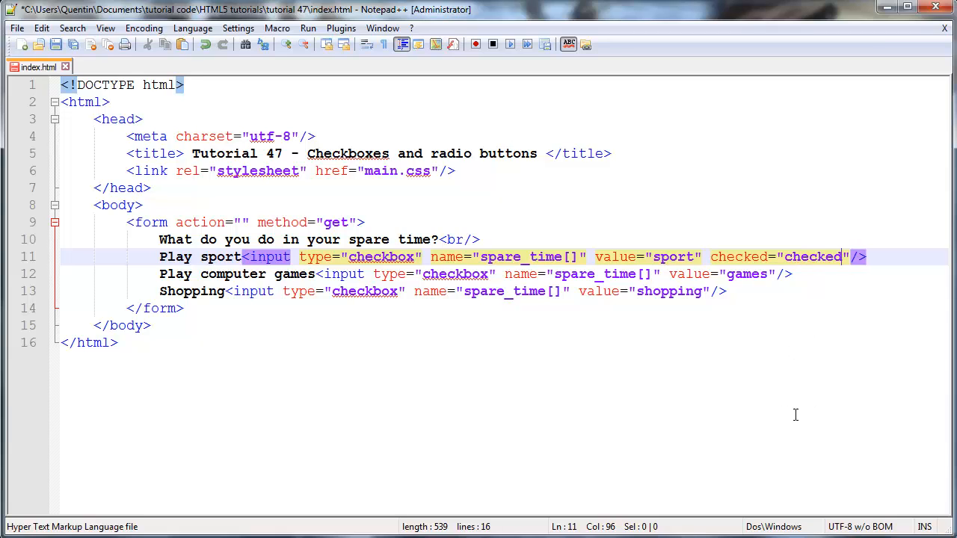
mouse_move(598, 310)
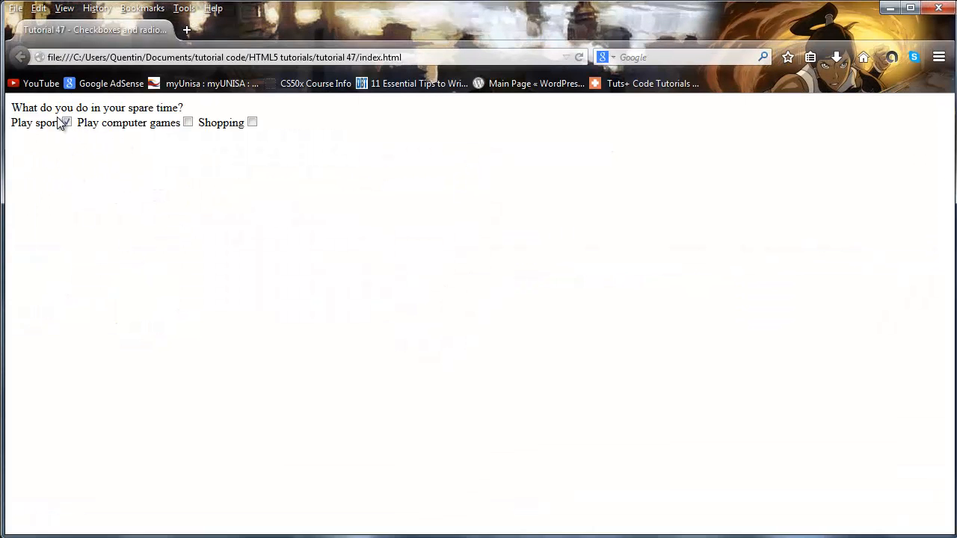
Step: In the reloaded Firefox page, toggle the default-ticked Play sport checkbox off and on
double_click(36, 123)
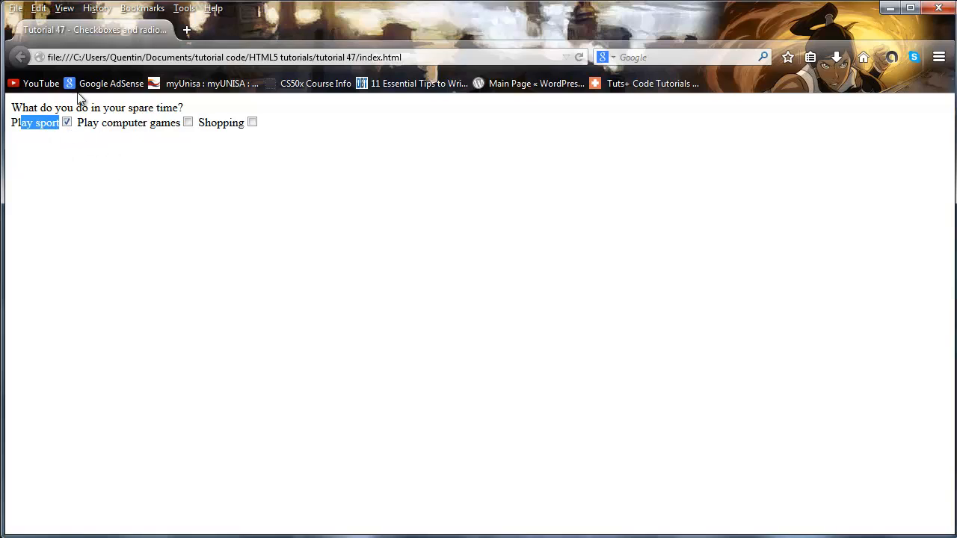
click(65, 123)
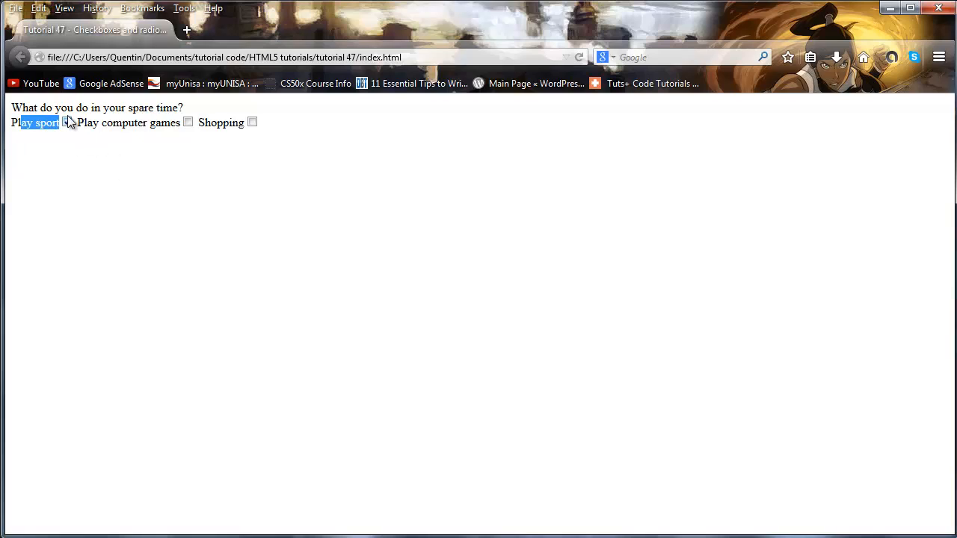
click(66, 123)
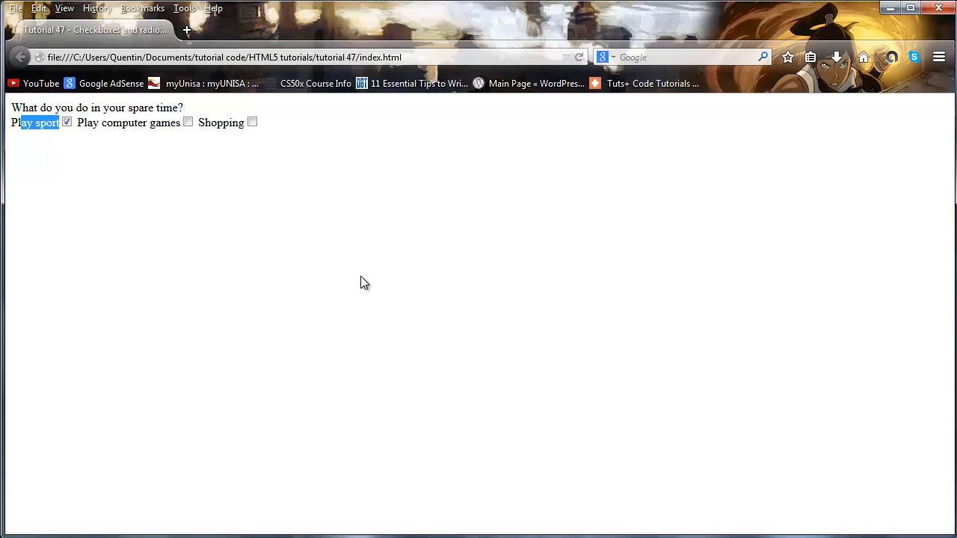
mouse_move(875, 116)
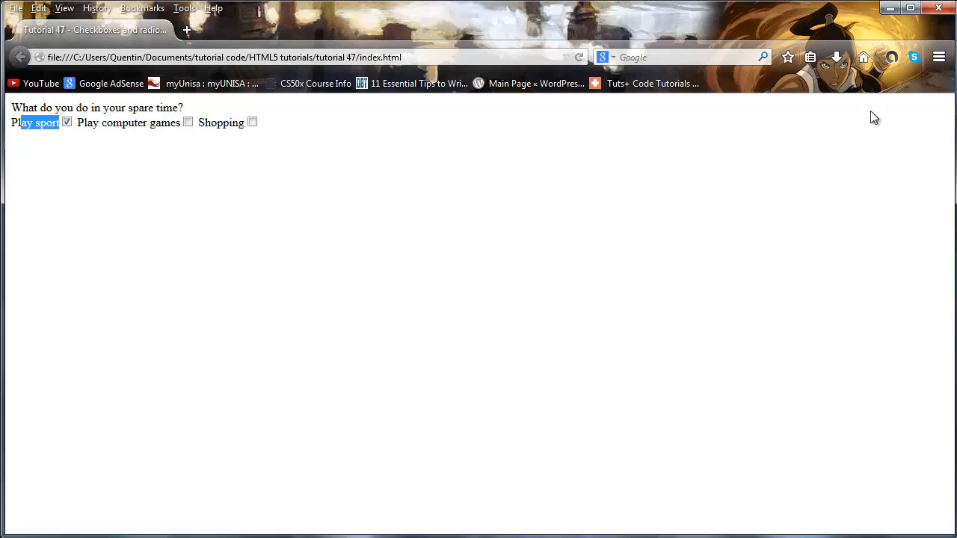
mouse_move(628, 481)
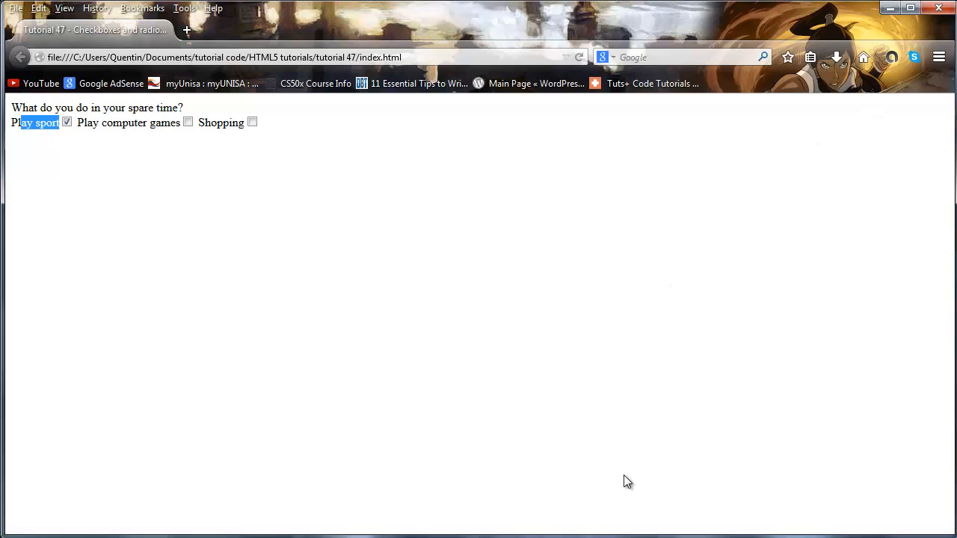
mouse_move(855, 248)
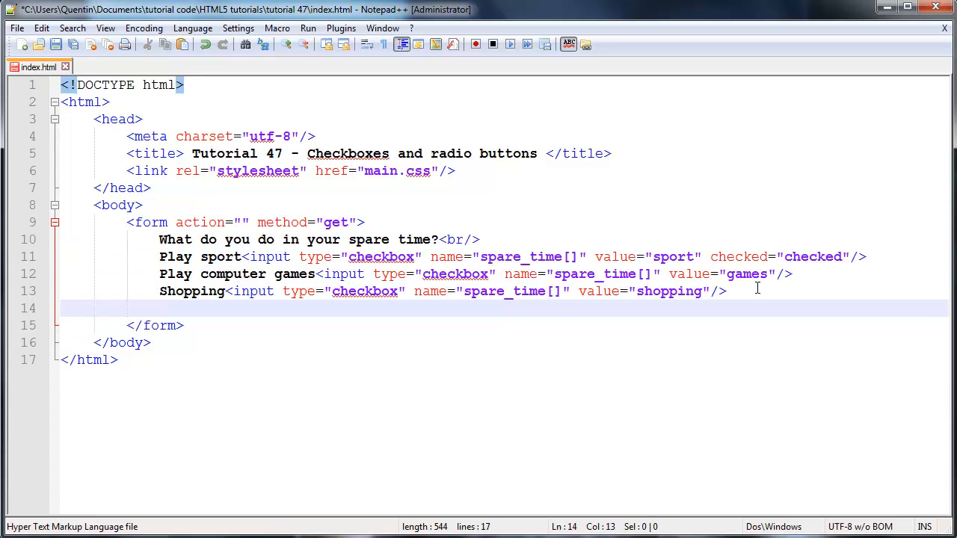
Step: Add two <br/> line breaks after the Shopping checkbox
text(<br>)
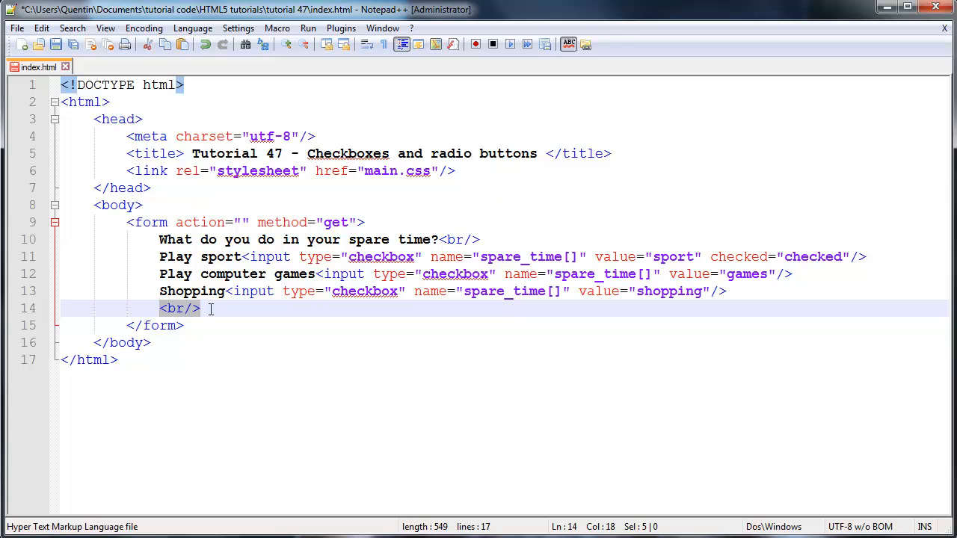
text(<br/>)
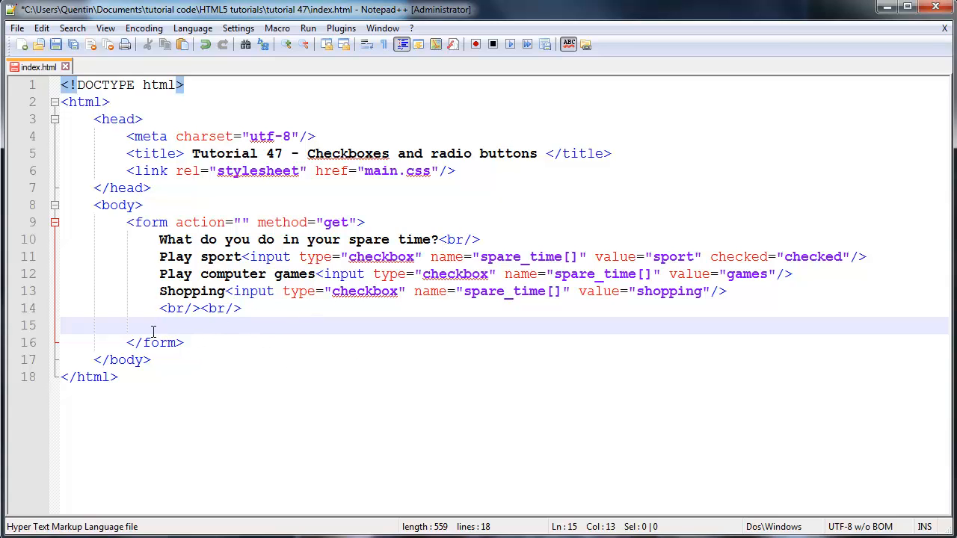
mouse_move(287, 352)
text(Do you)
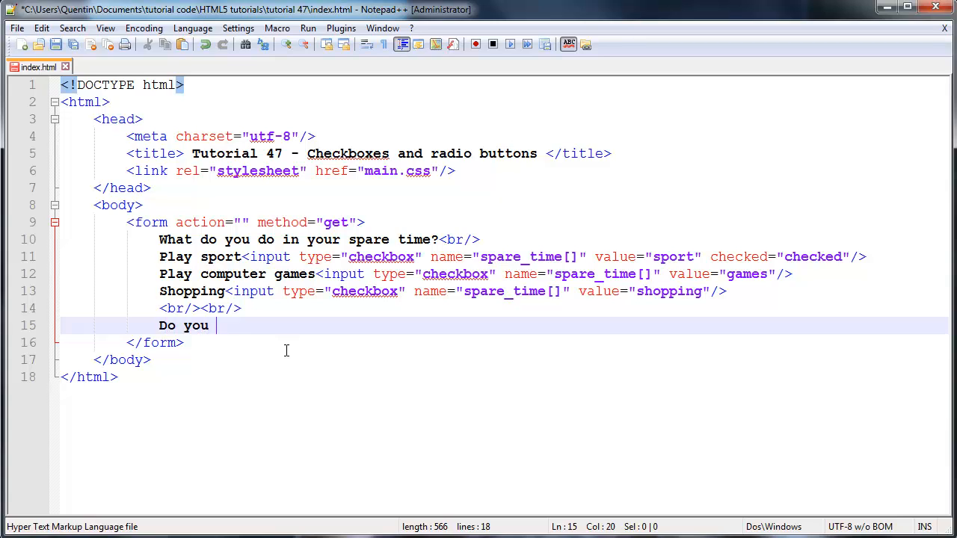
Step: Write the question "Do you play league of legends?" with "Yes" on the next line
text(play)
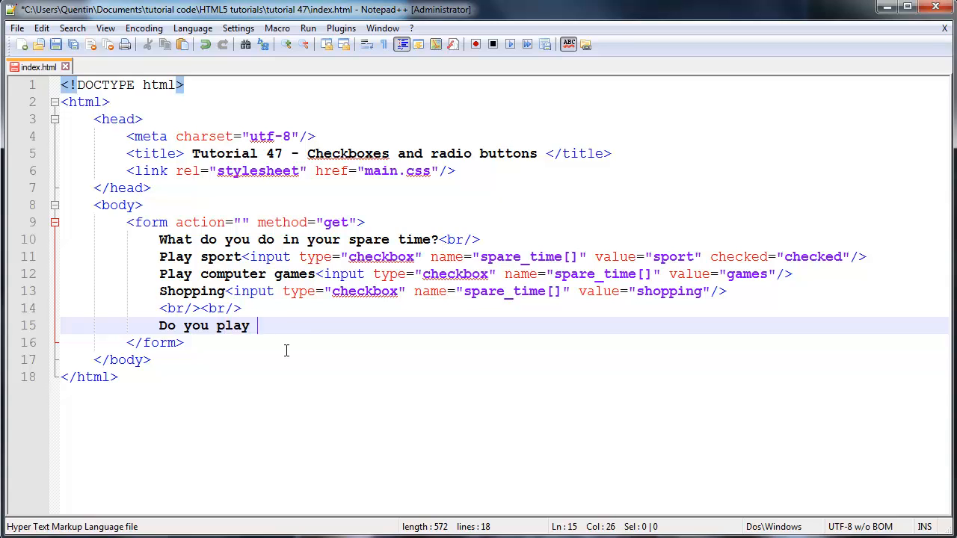
text(league of l)
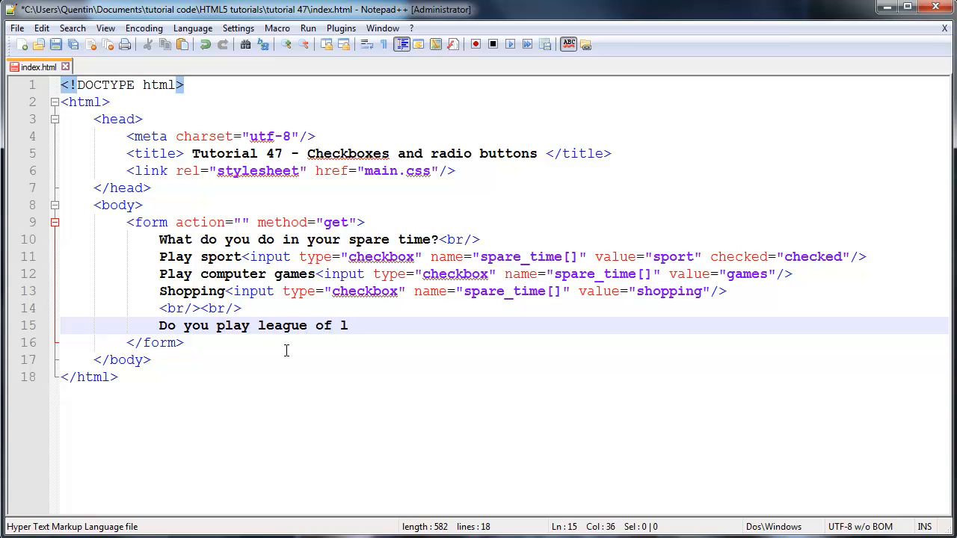
text(egends)
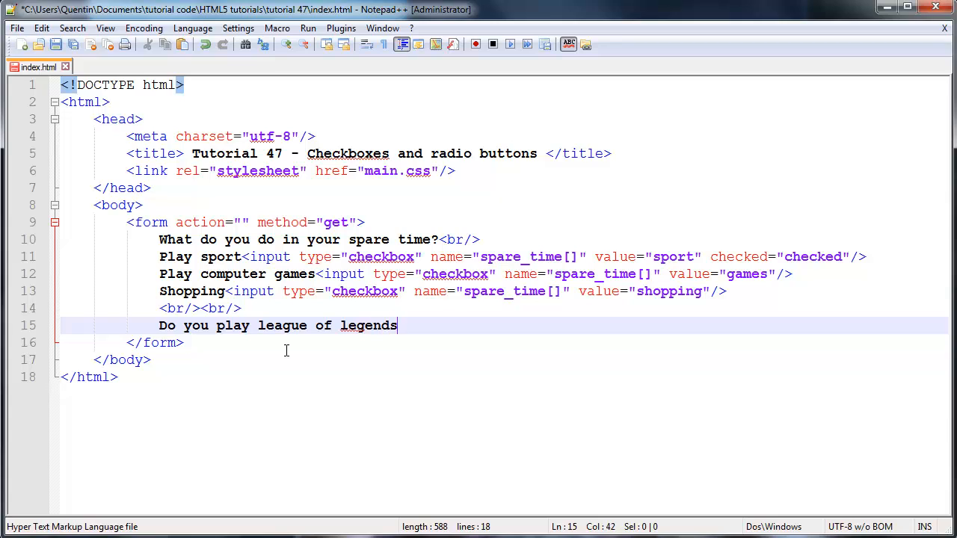
key(enter)
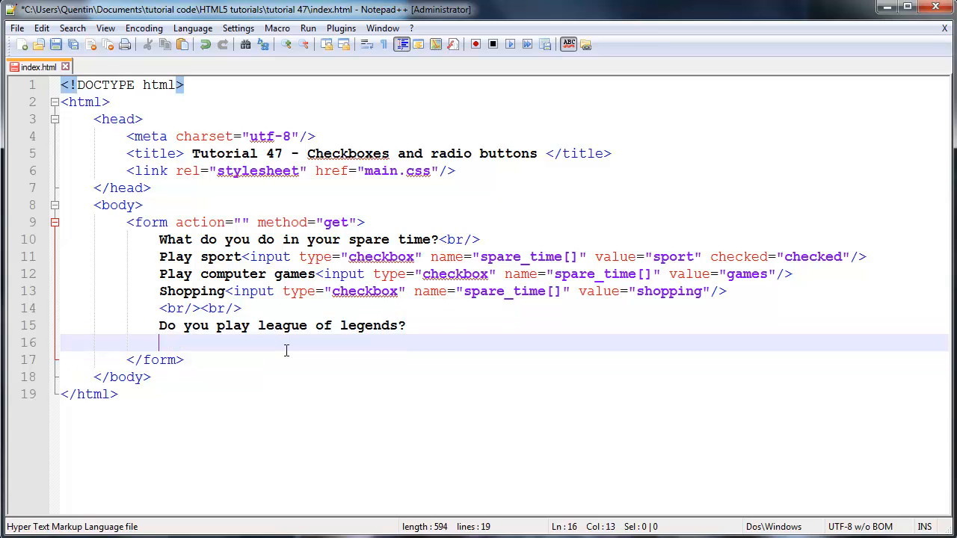
mouse_move(258, 433)
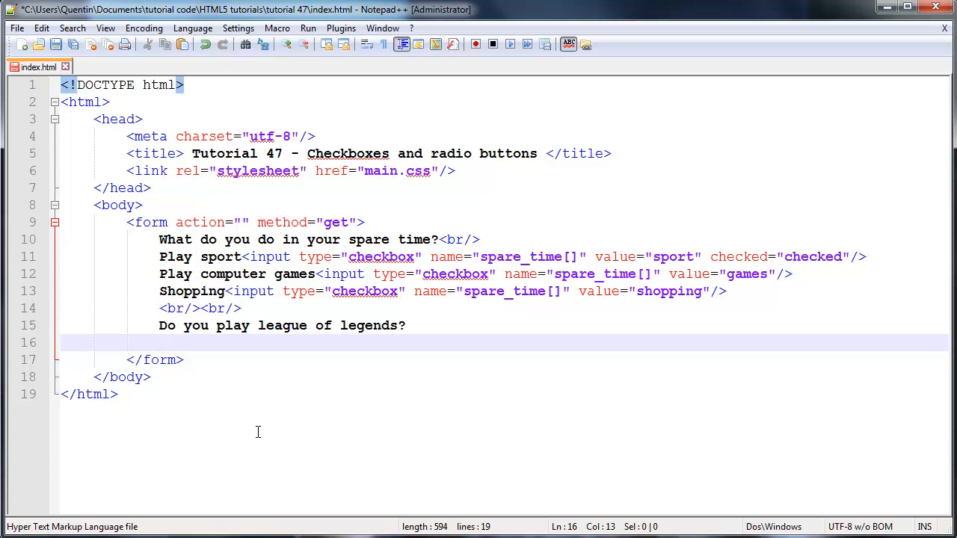
text(Yes)
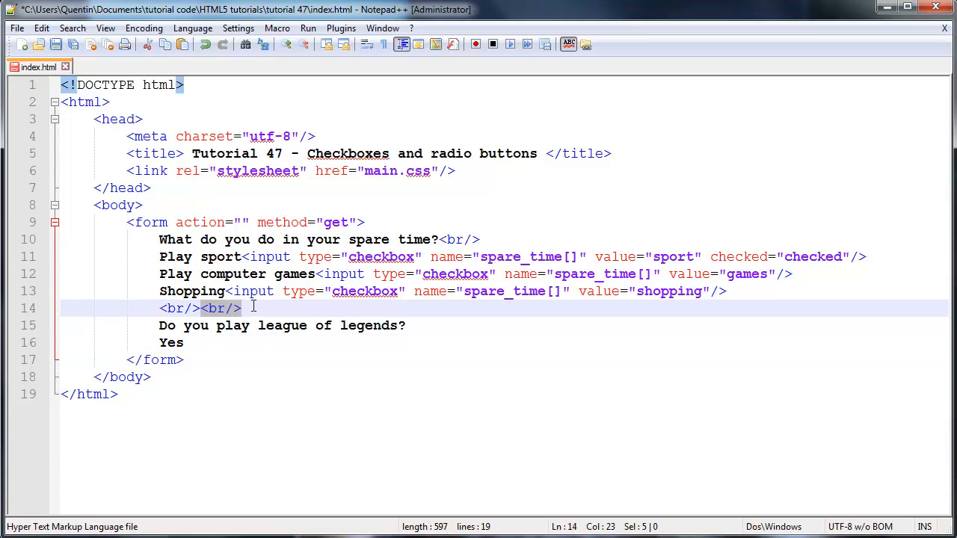
Step: After a <br/>, start a radio input with type radio for the Yes option
text(<br/>)
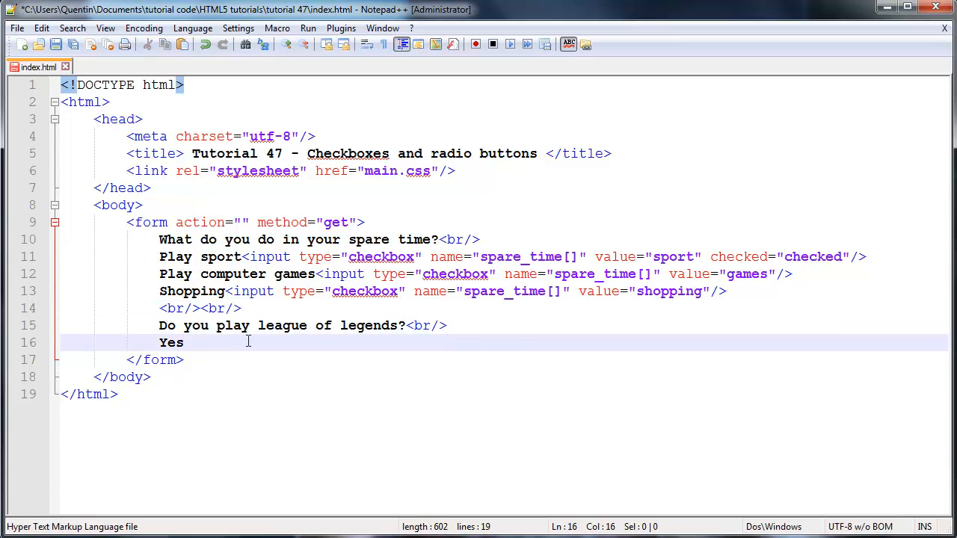
text(<in>)
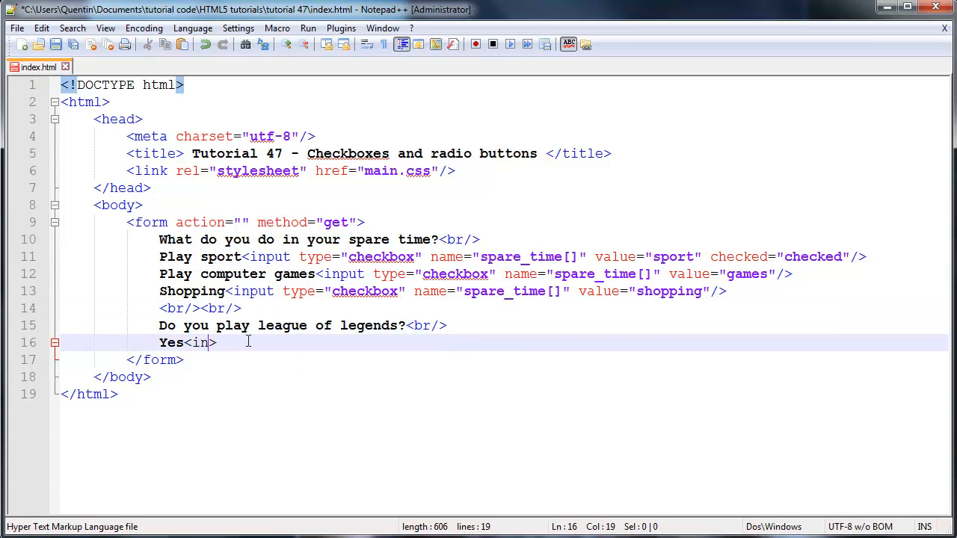
text(put)
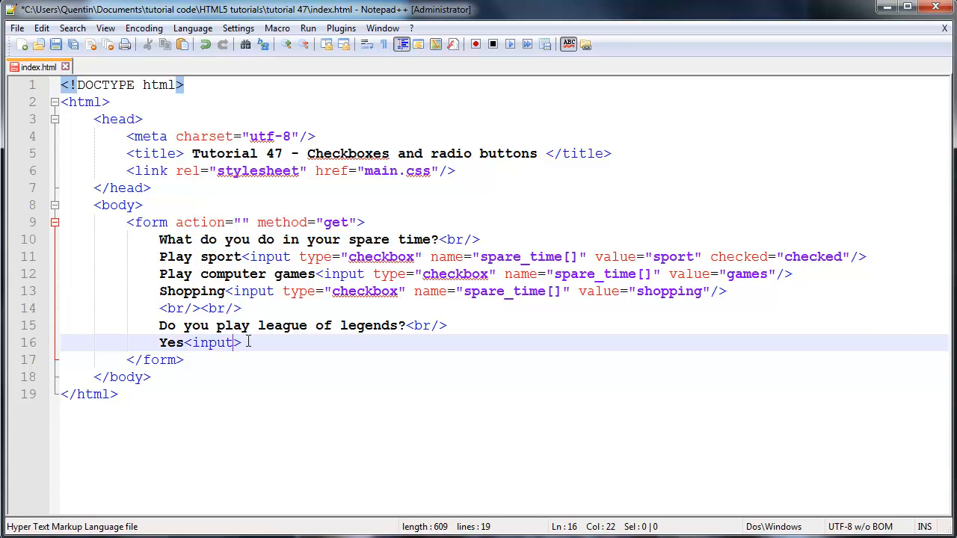
text(type=")
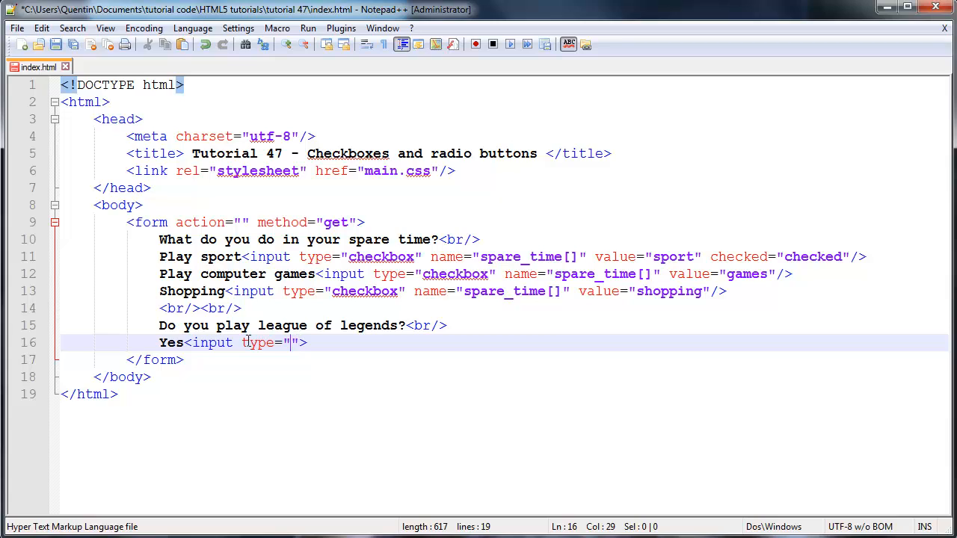
text(radio)
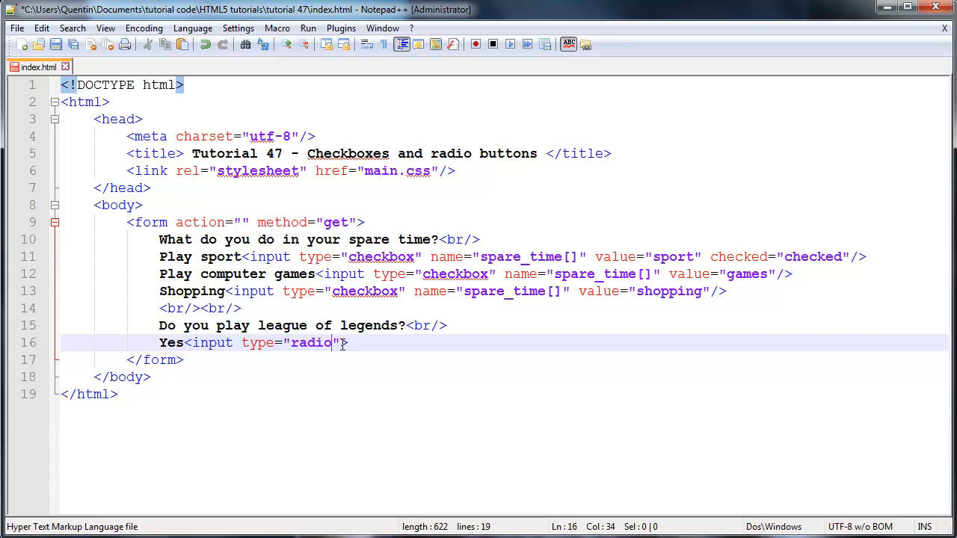
Step: Give the radio name="plays_lol" and value="yes", then select the word yes
text(name)
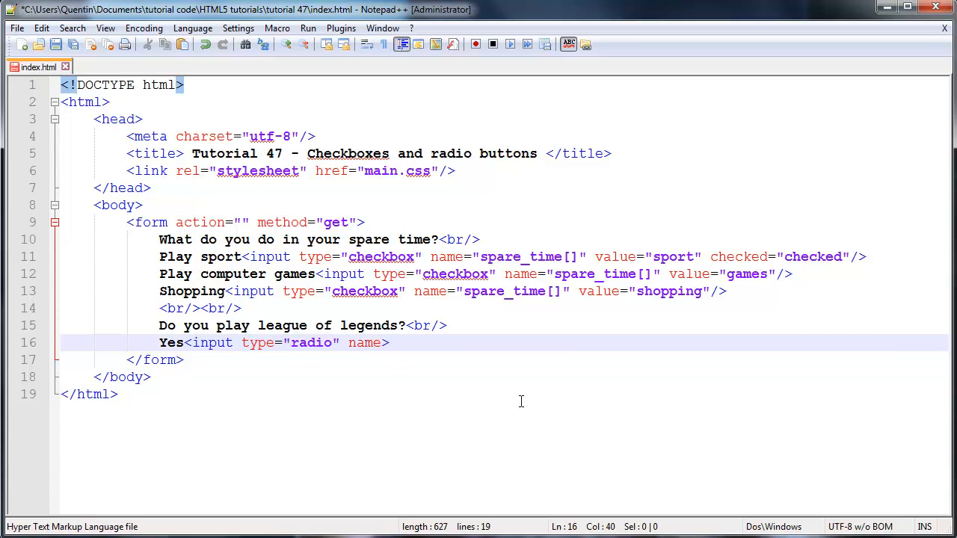
text(")
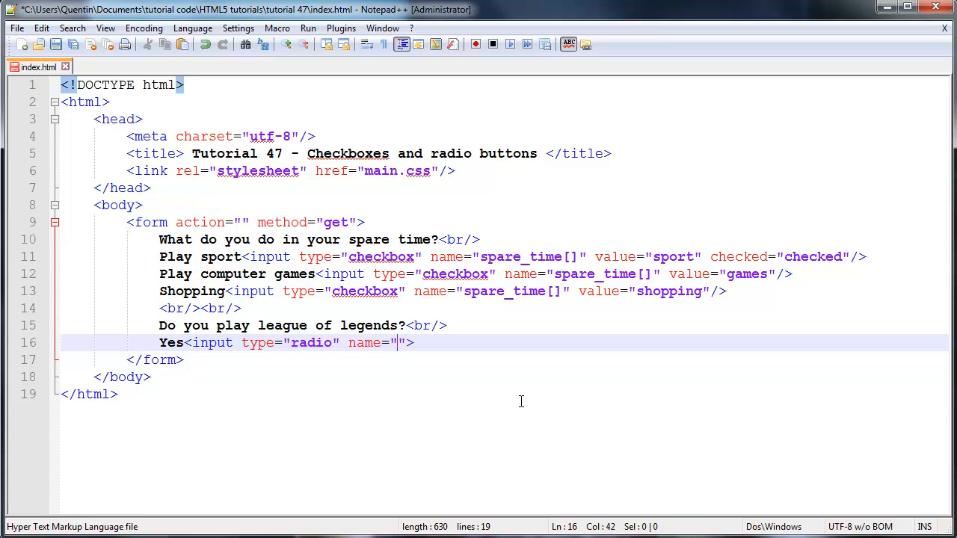
text(plays)
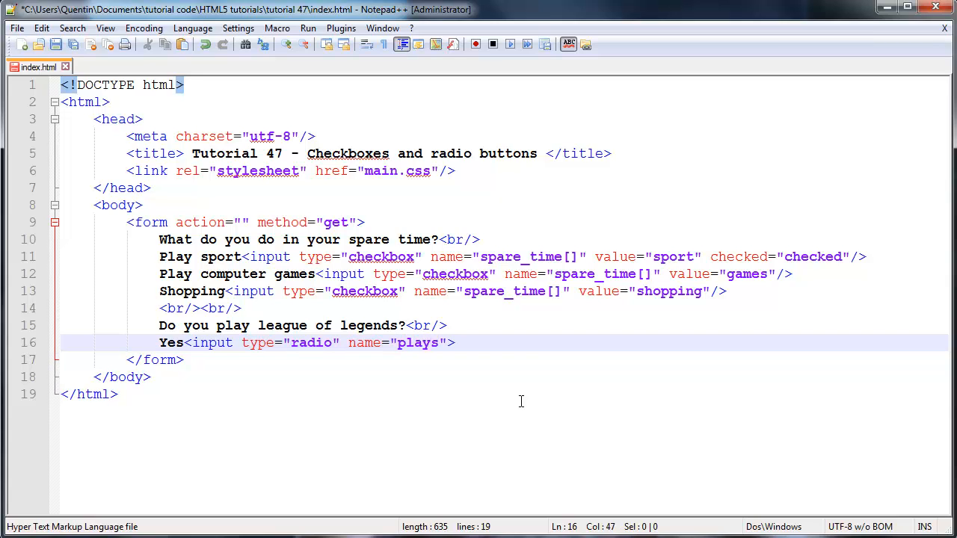
text(_lol)
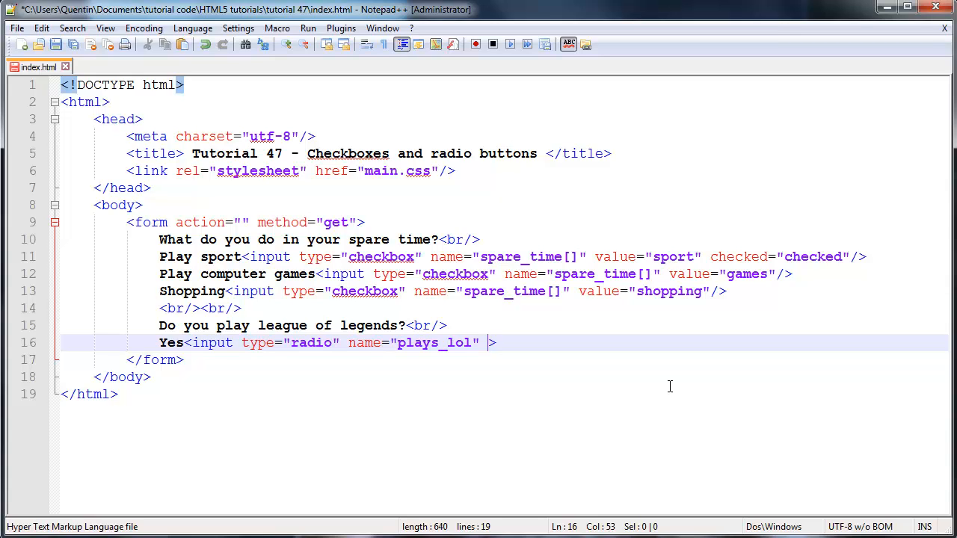
text(valu)
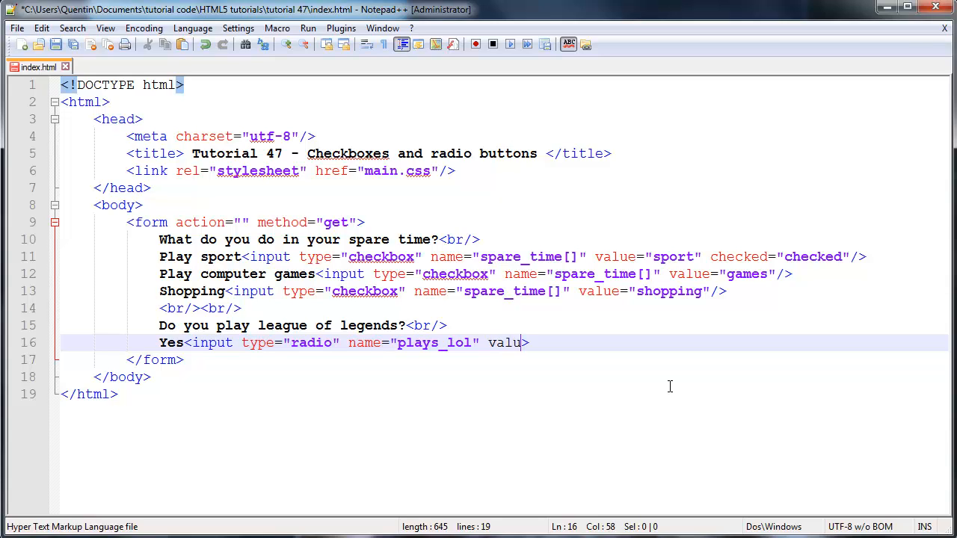
text(e="")
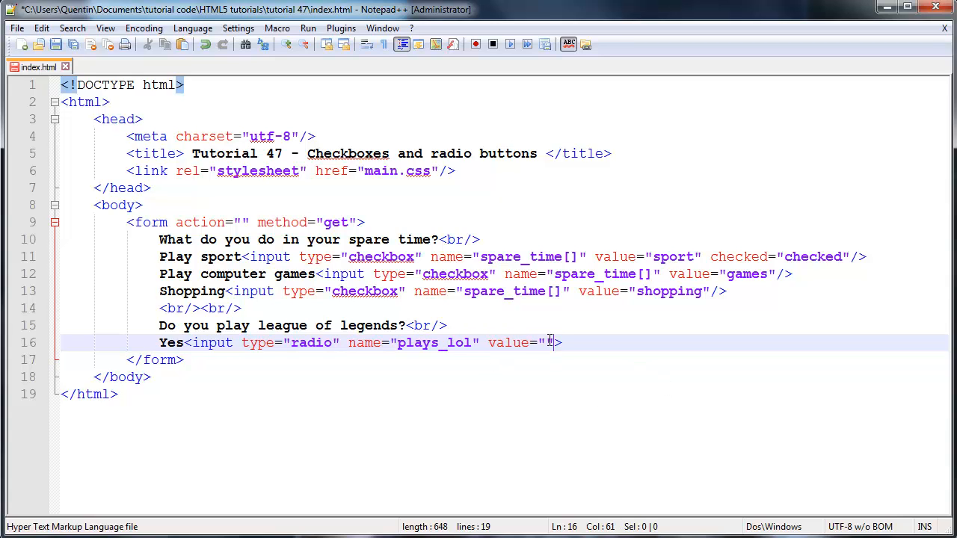
text(yes)
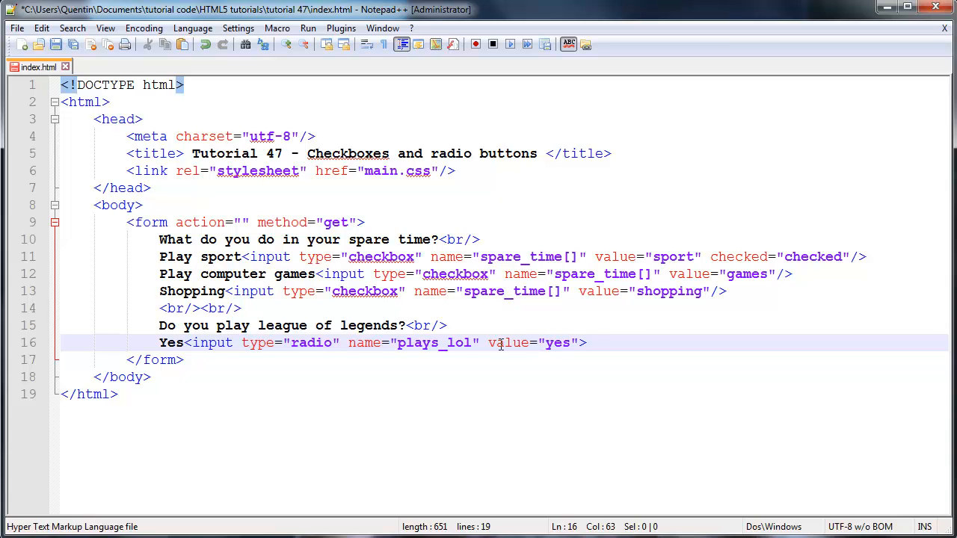
click(547, 343)
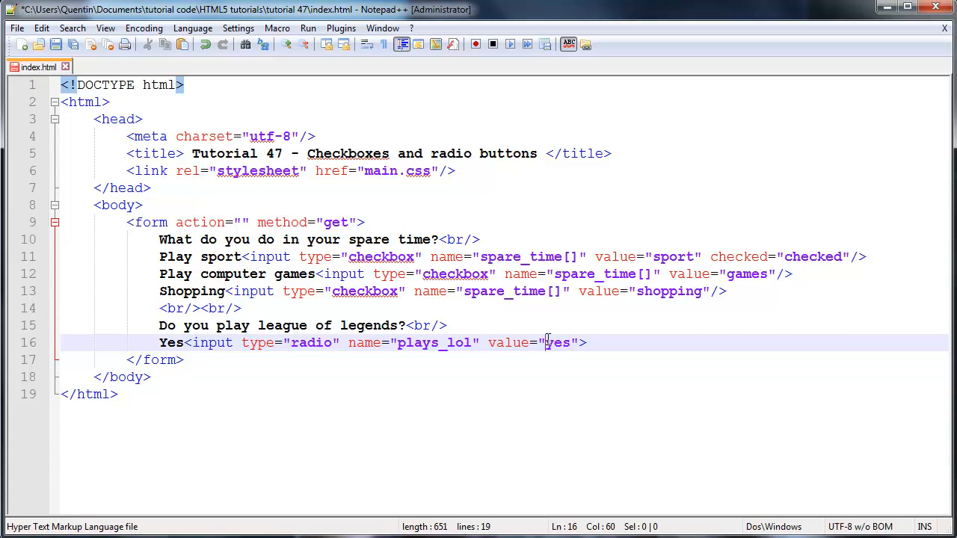
double_click(556, 343)
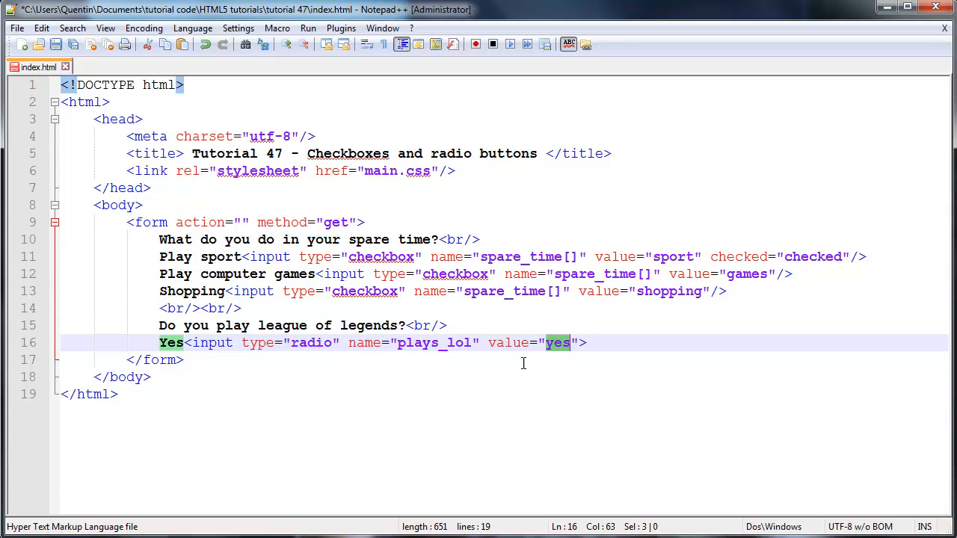
mouse_move(543, 394)
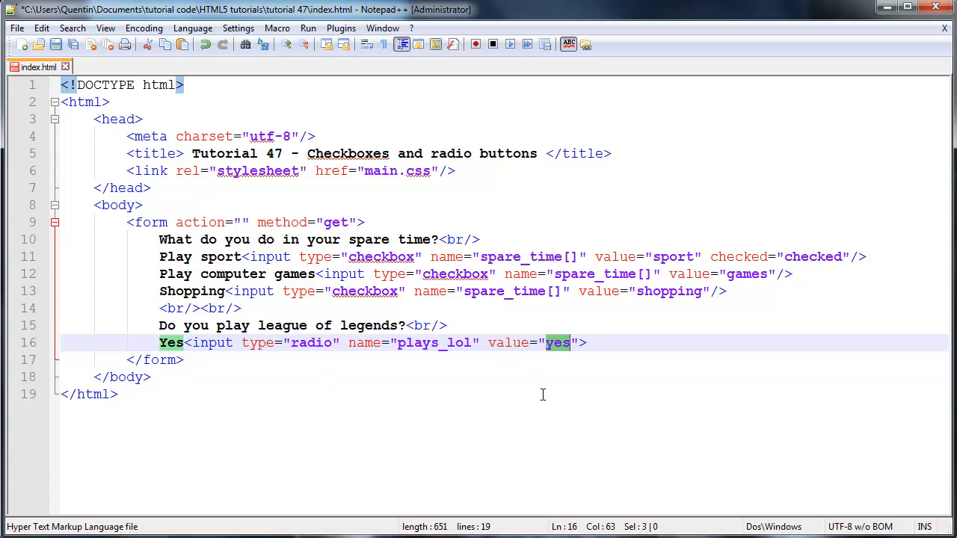
mouse_move(172, 351)
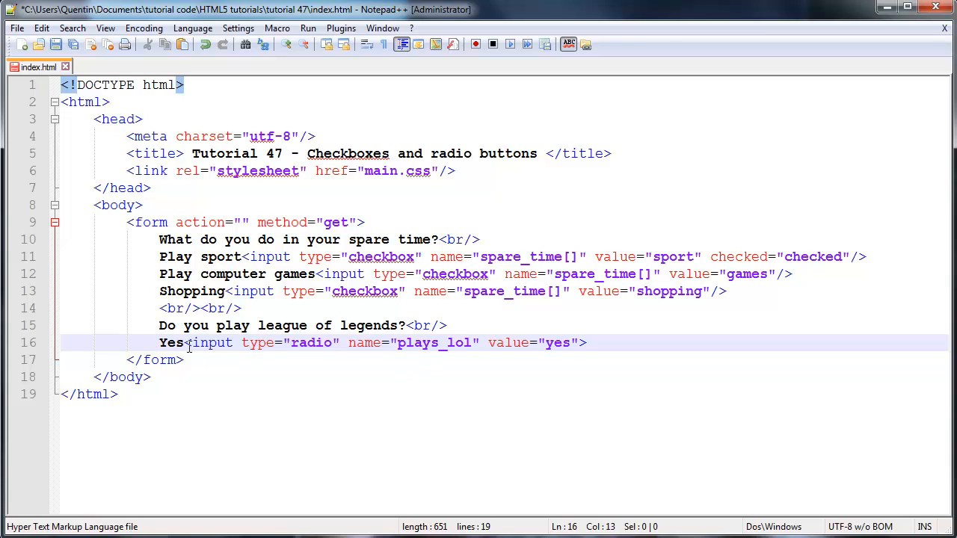
Step: Add a second plays_lol radio input on line 17 labelled no with value "no"
text(no<input type="radio" name="plays_lol" value="yes">)
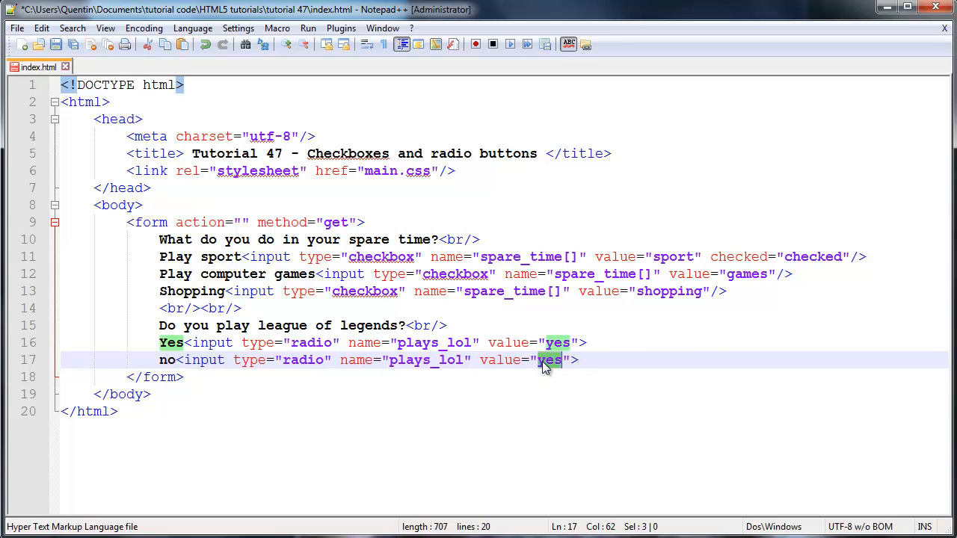
text(no)
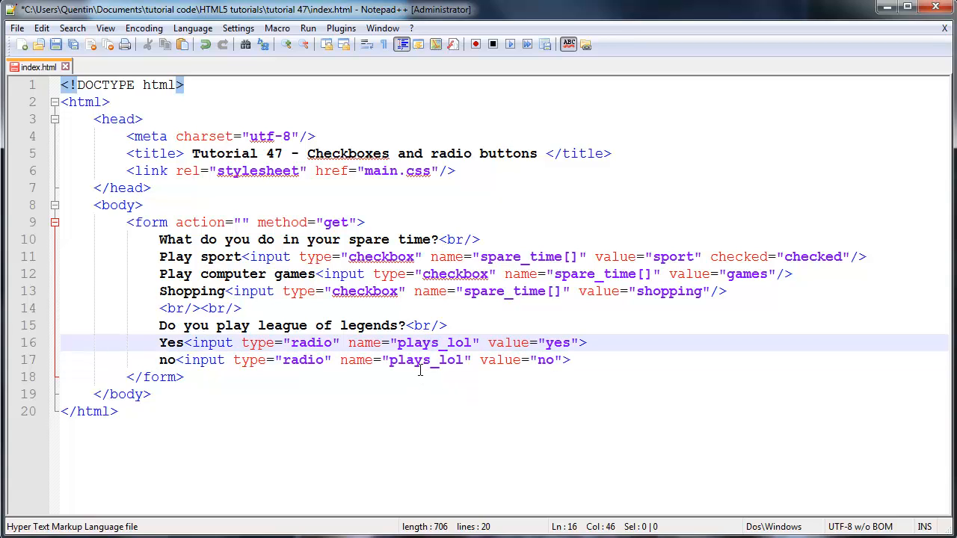
click(420, 358)
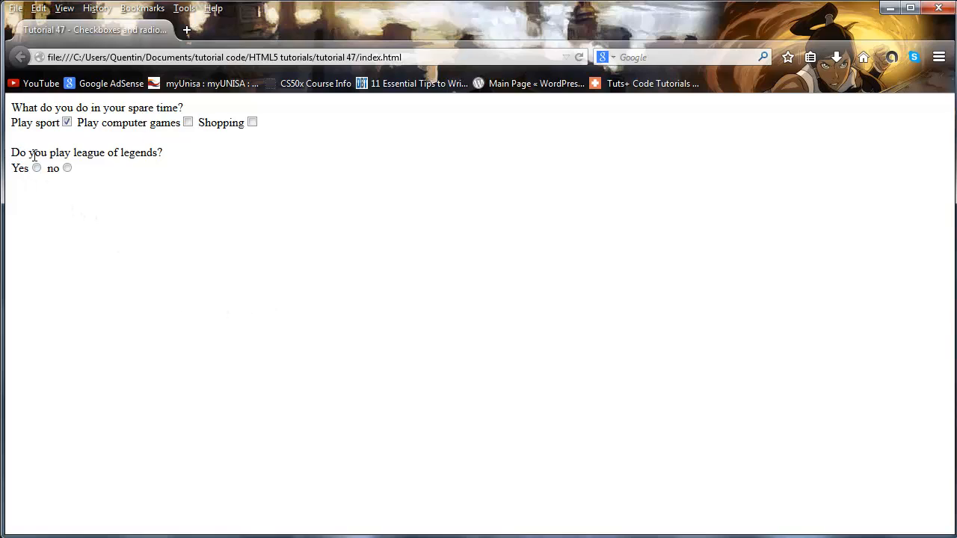
Step: Alternate between Yes and no in the refreshed page, confirming only one stays selected
drag(27, 153, 161, 153)
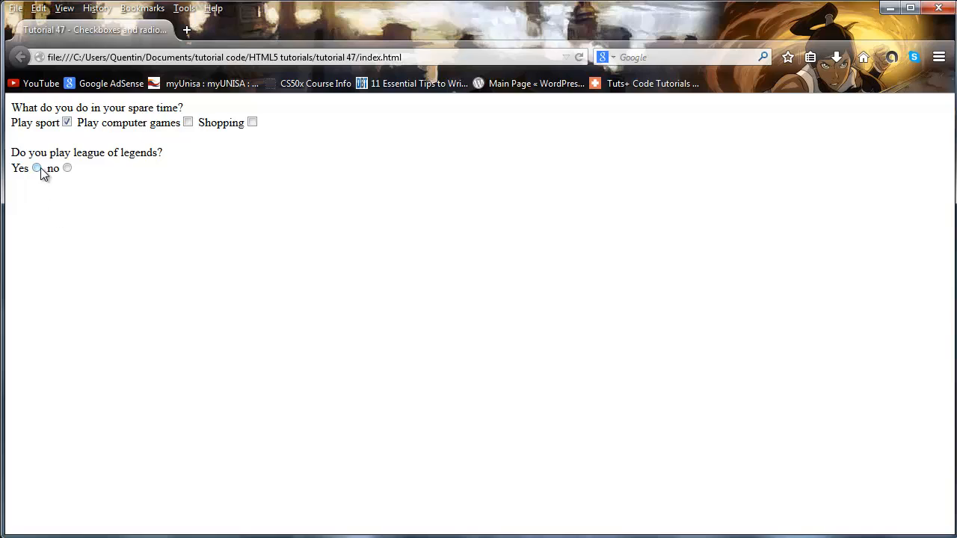
click(36, 167)
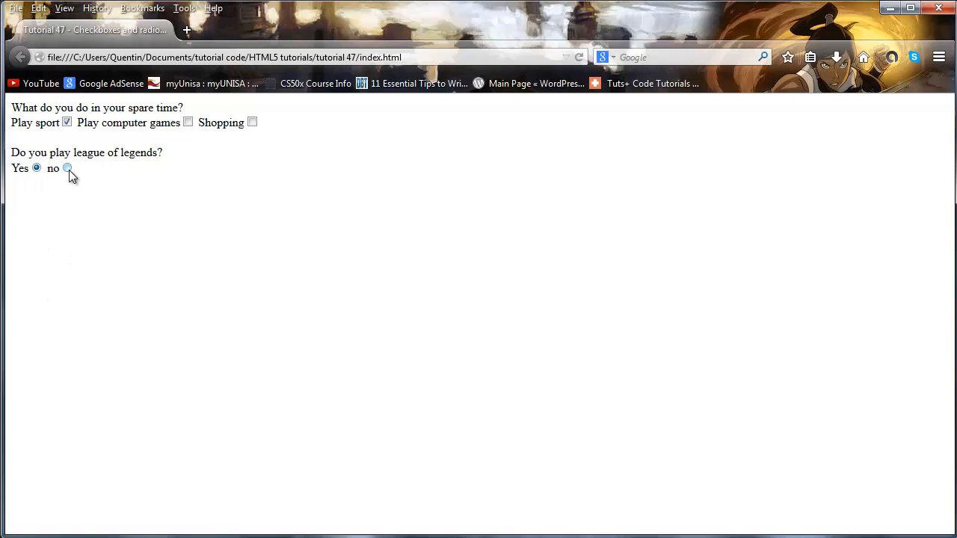
click(66, 167)
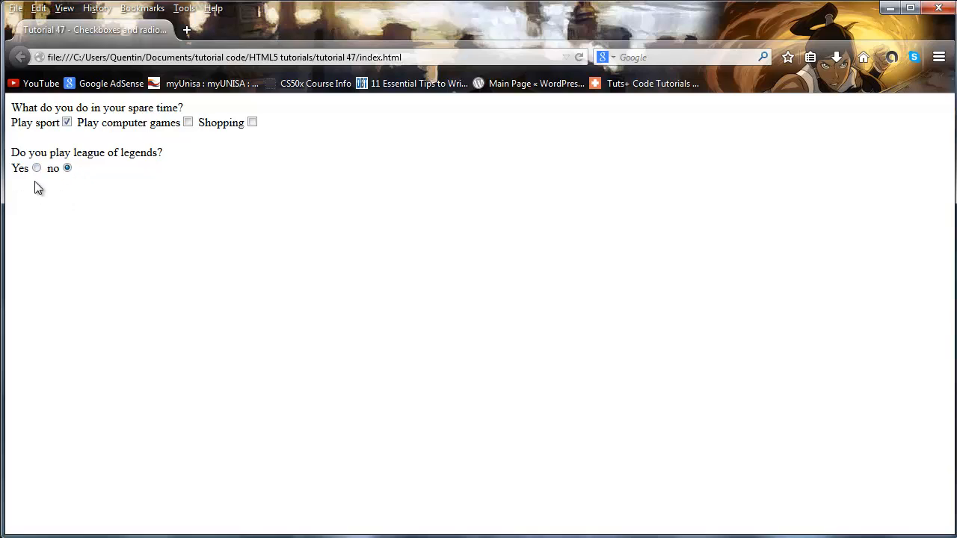
click(36, 167)
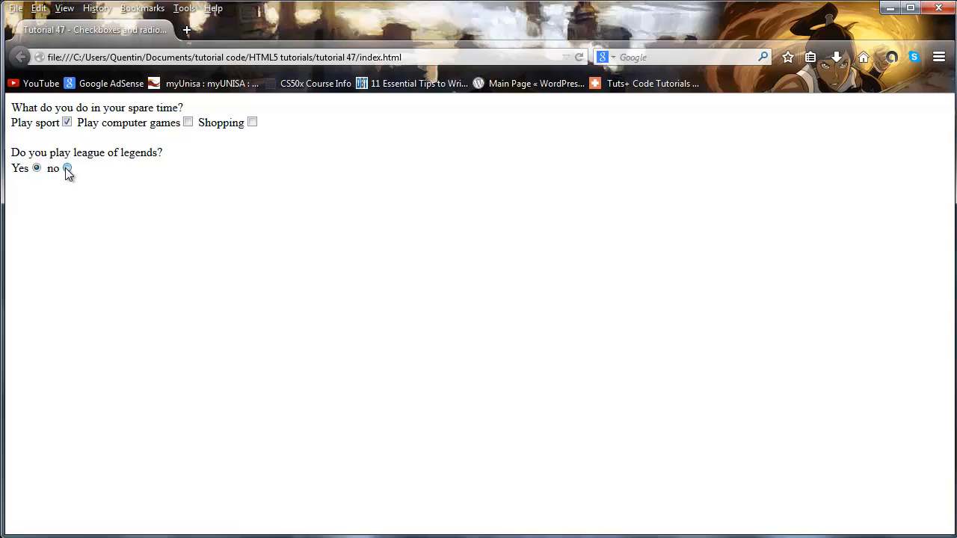
click(66, 168)
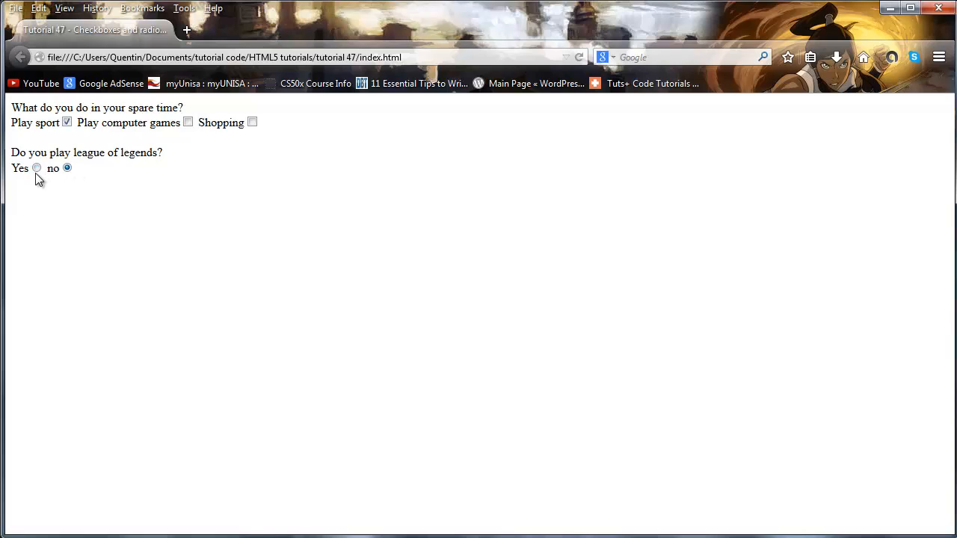
click(36, 167)
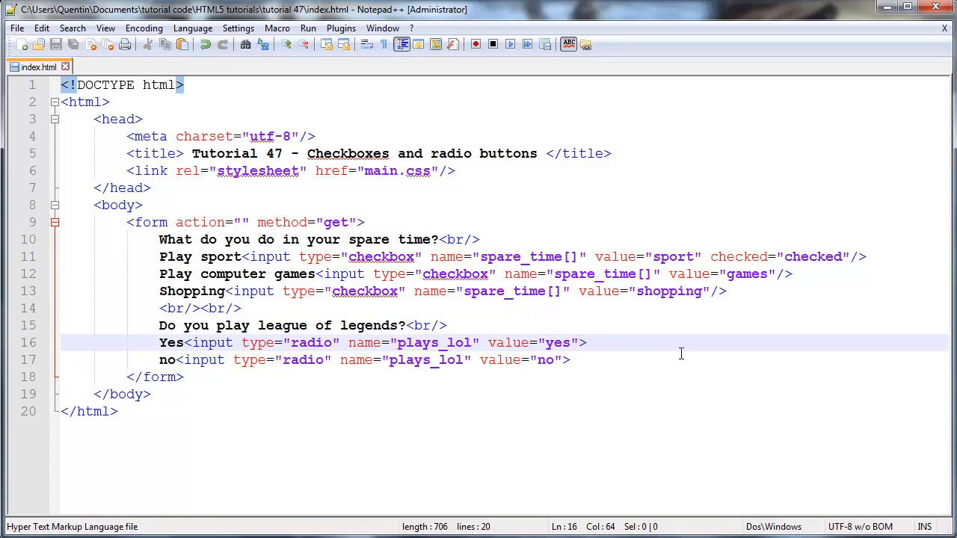
Step: Mark the Yes radio input checked="checked" so it starts selected
text(checked="checked")
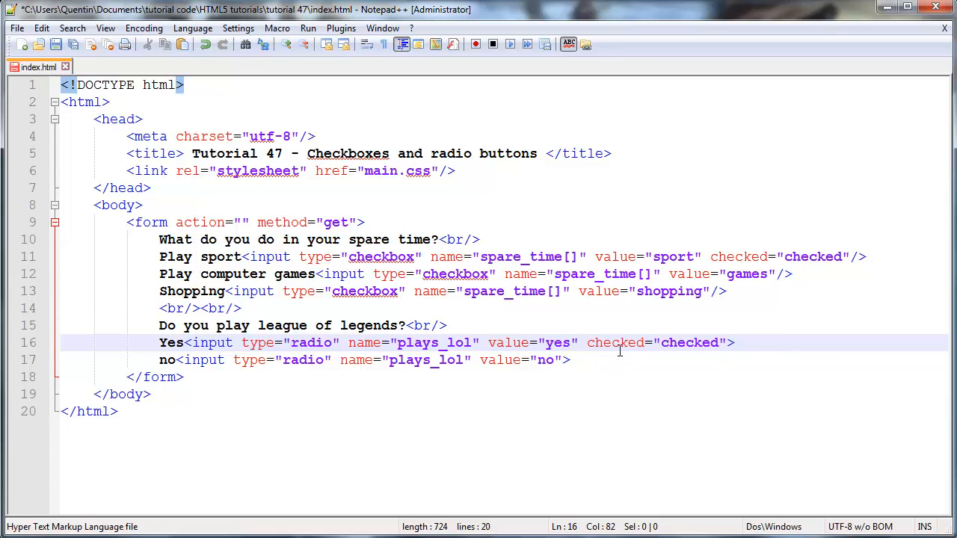
click(625, 342)
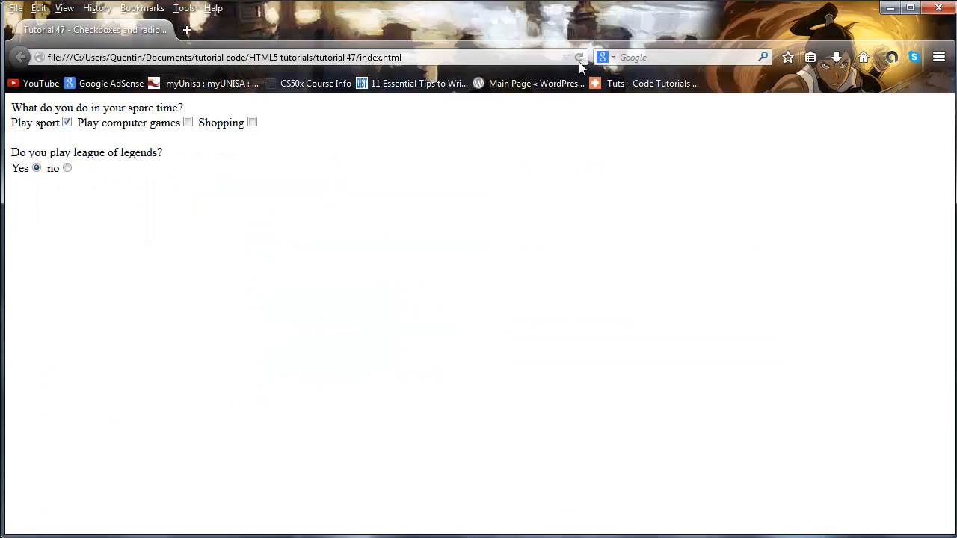
mouse_move(50, 189)
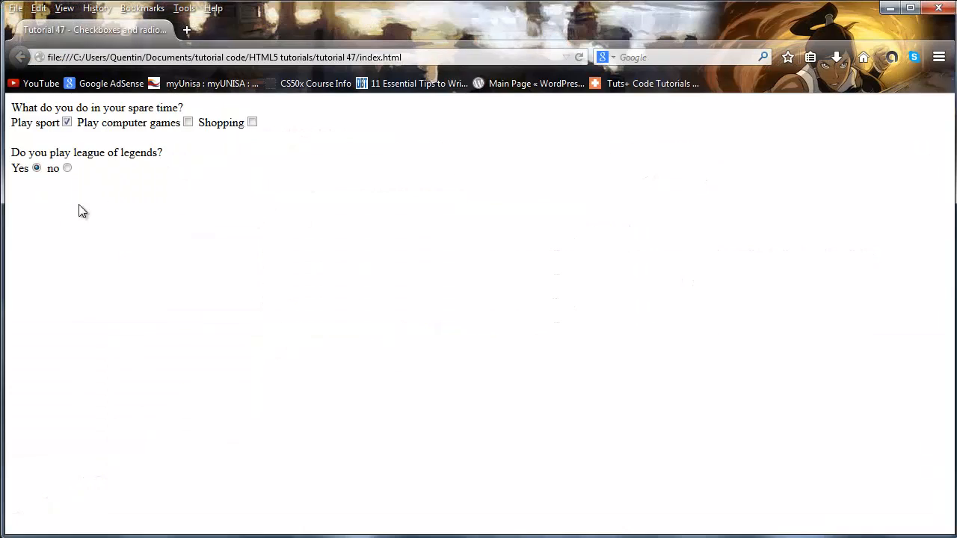
mouse_move(33, 191)
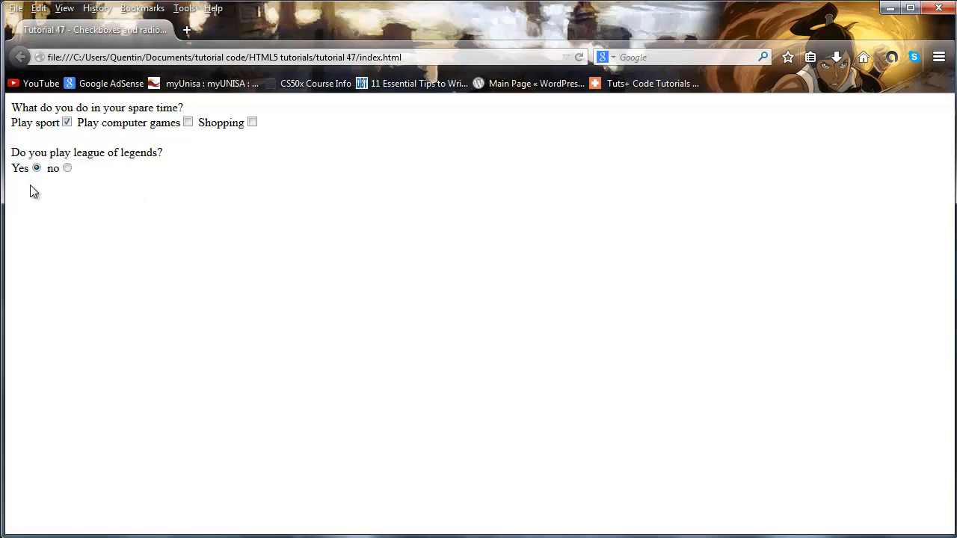
mouse_move(51, 170)
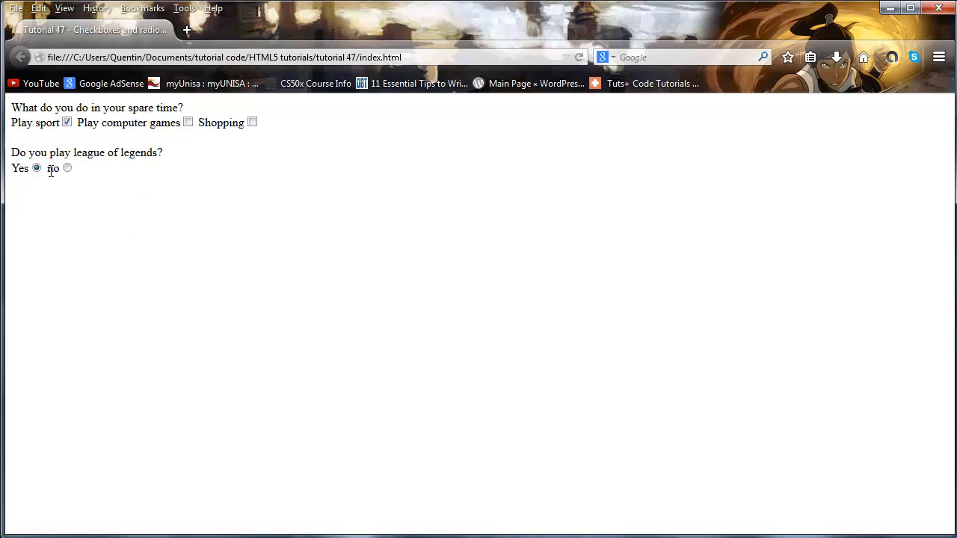